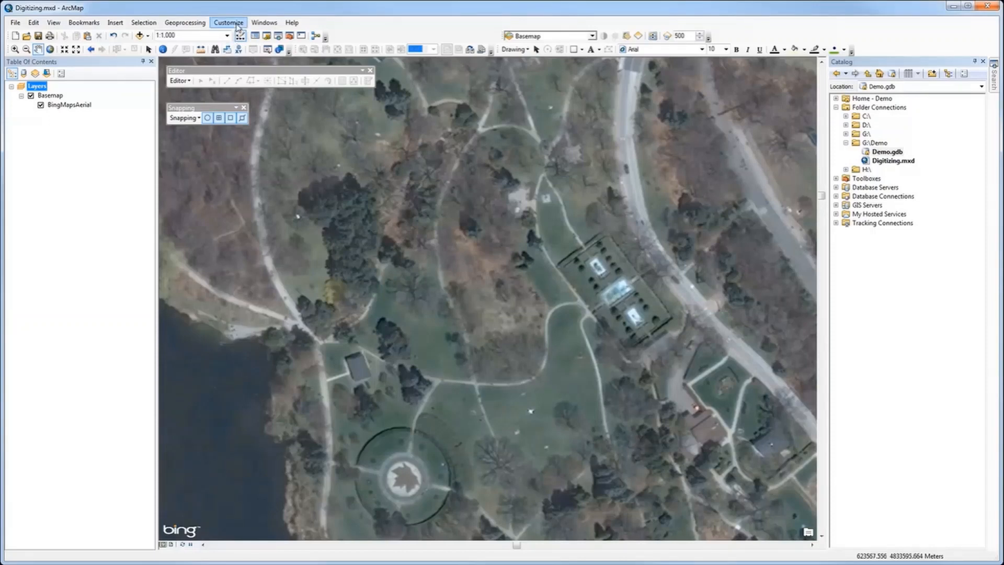
Look at the Customize toolbar list and dismiss it without changes
{"action": "left_click", "coordinate": [228, 23]}
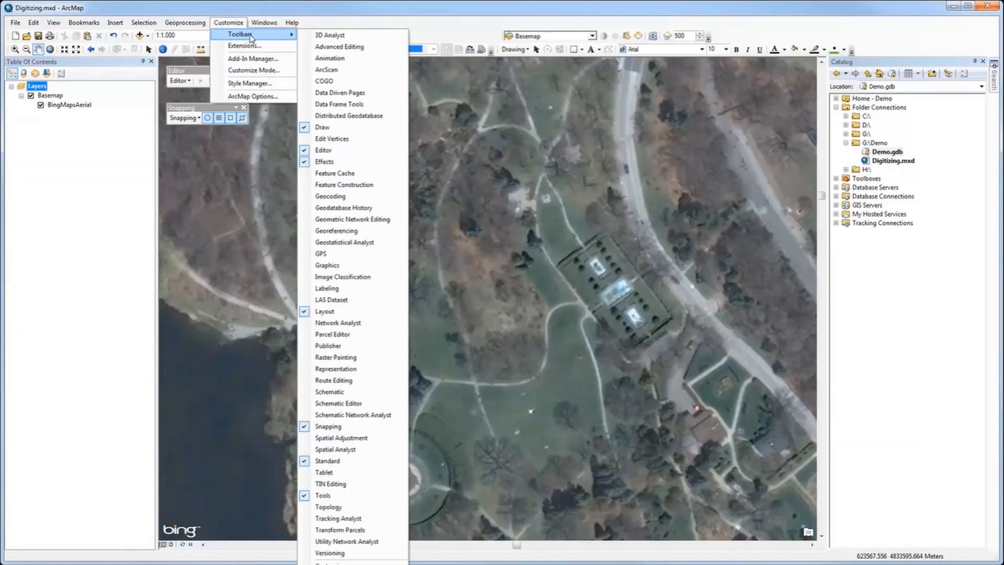
{"action": "left_click", "coordinate": [293, 23]}
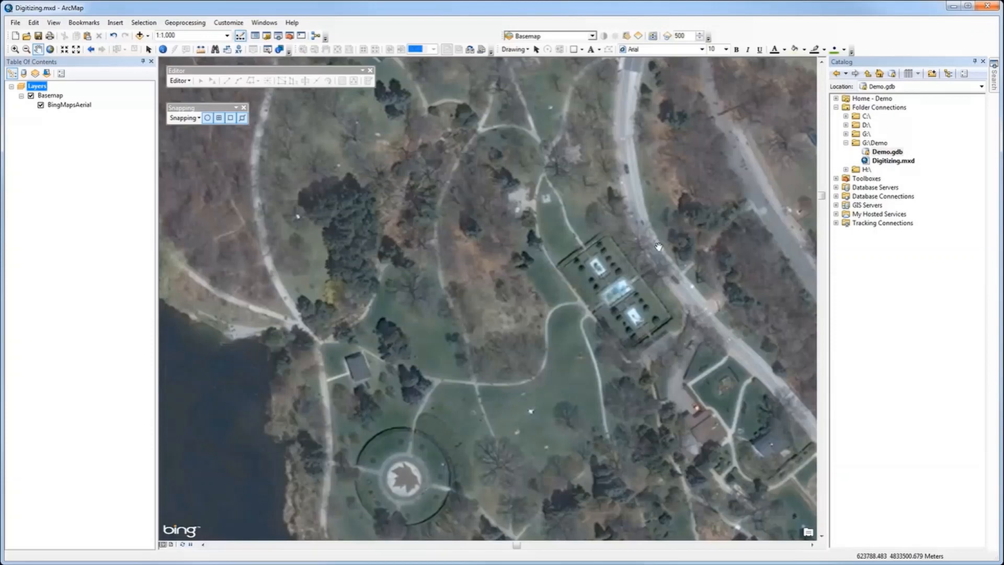
{"action": "mouse_move", "coordinate": [673, 238]}
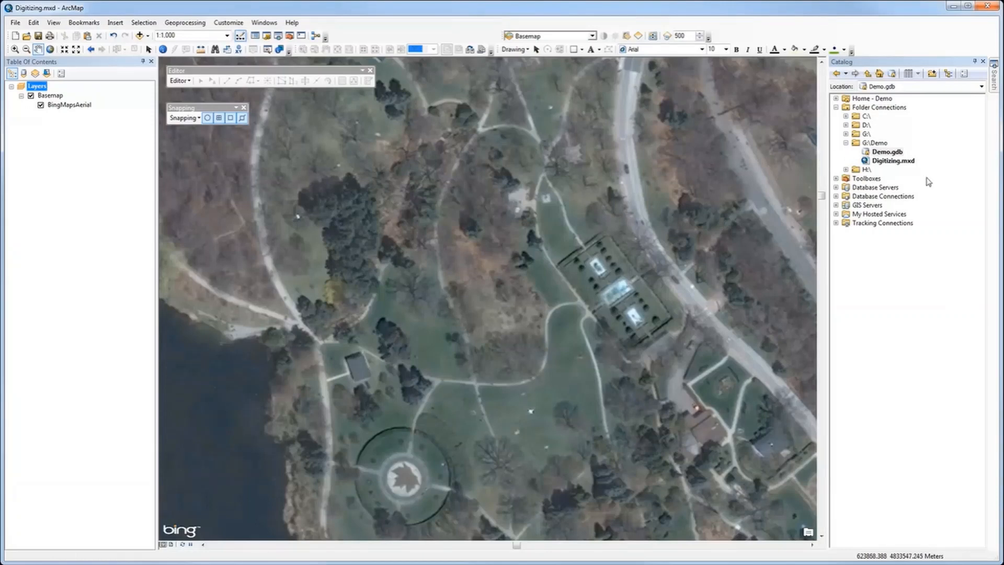
Start a new point feature class named Trees in Demo.gdb
{"action": "left_click", "coordinate": [884, 152]}
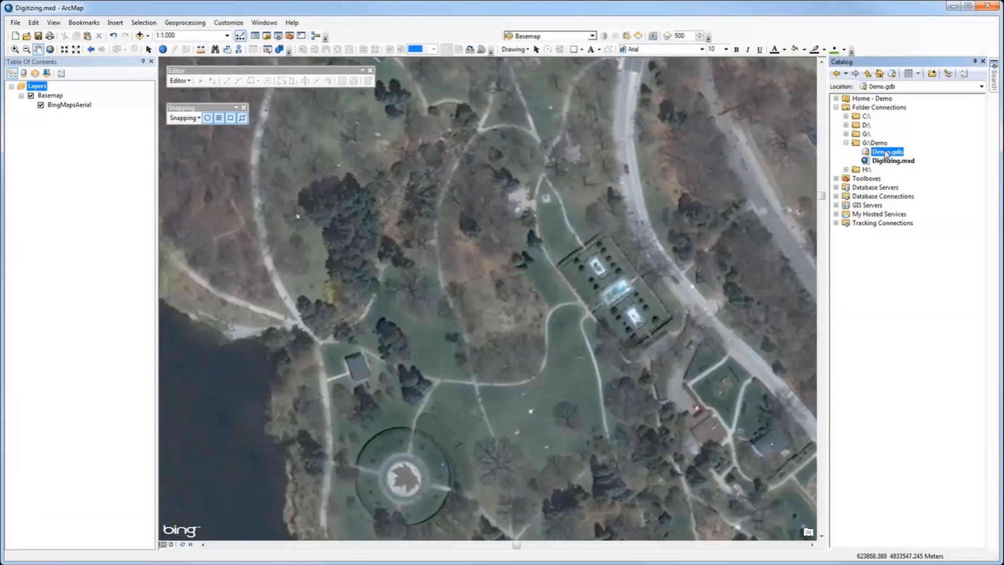
{"action": "right_click", "coordinate": [880, 151]}
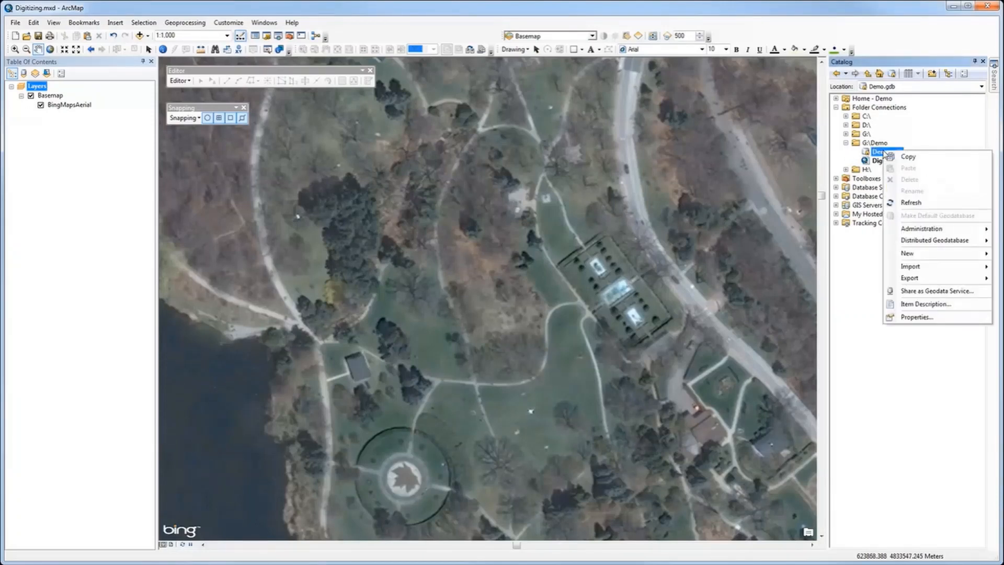
{"action": "mouse_move", "coordinate": [907, 253]}
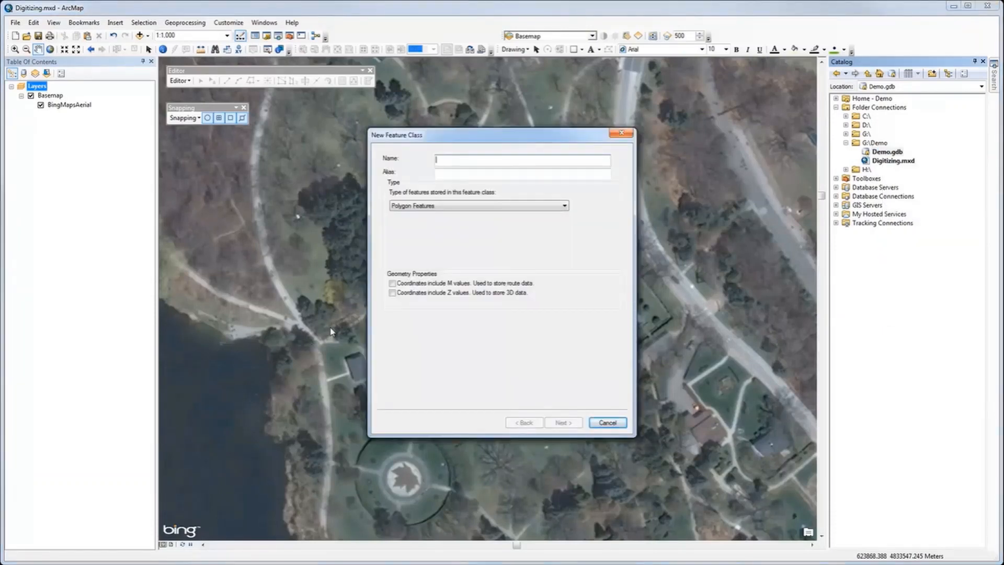
{"action": "type", "text": "Trees"}
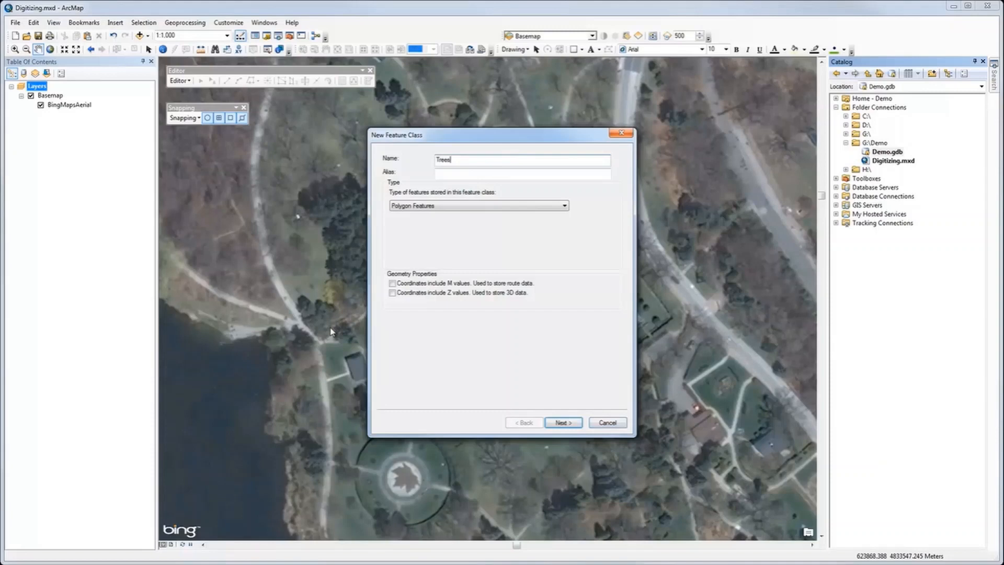
{"action": "left_click", "coordinate": [523, 173]}
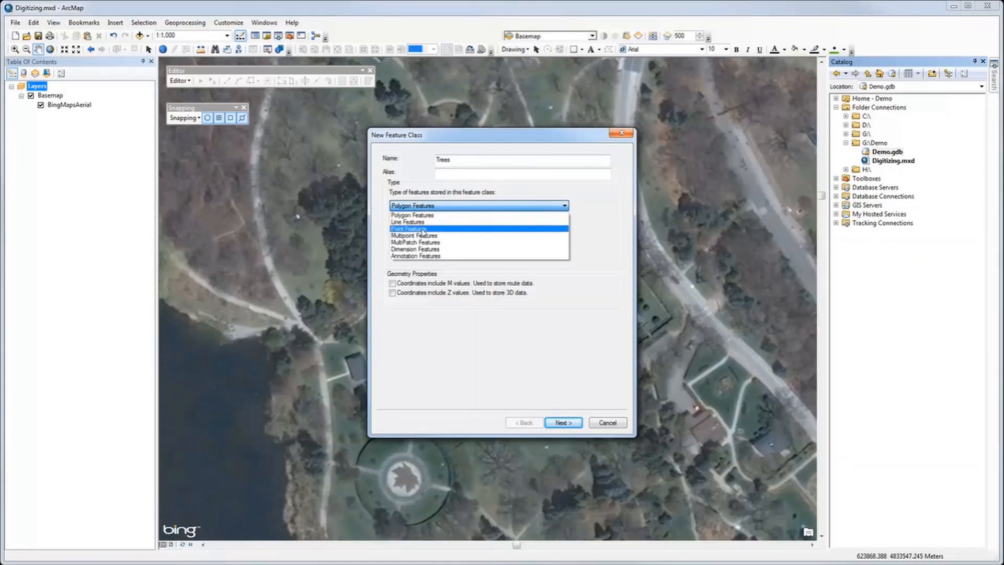
{"action": "left_click", "coordinate": [411, 228]}
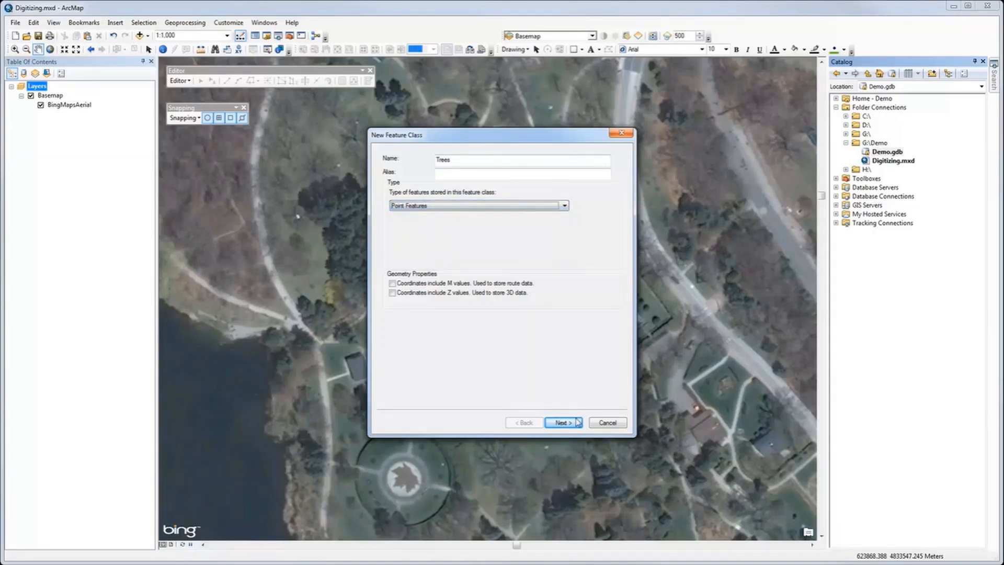
{"action": "left_click", "coordinate": [564, 423]}
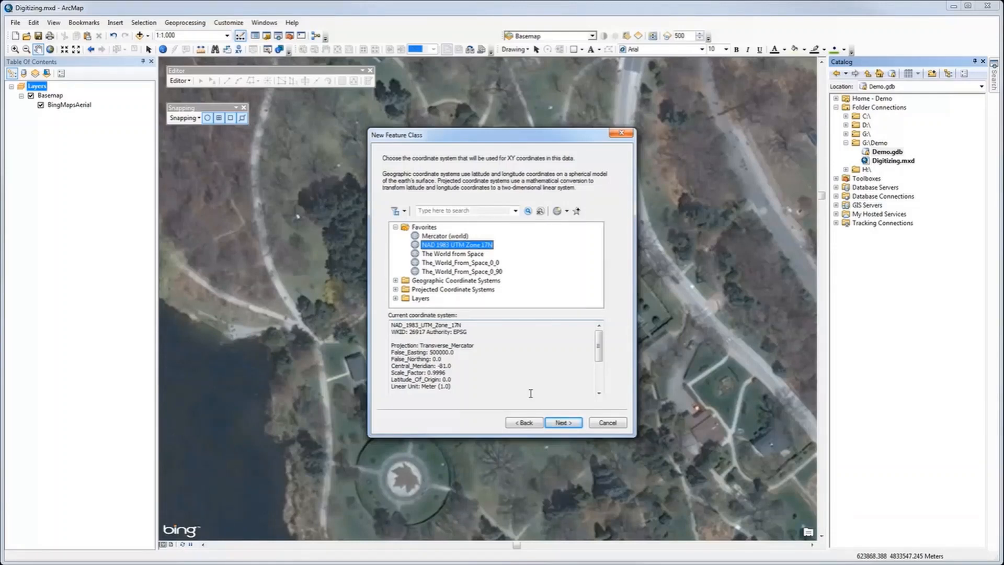
Keep NAD 1983 UTM Zone 17N with default XY tolerance and storage configuration
{"action": "left_click", "coordinate": [563, 422]}
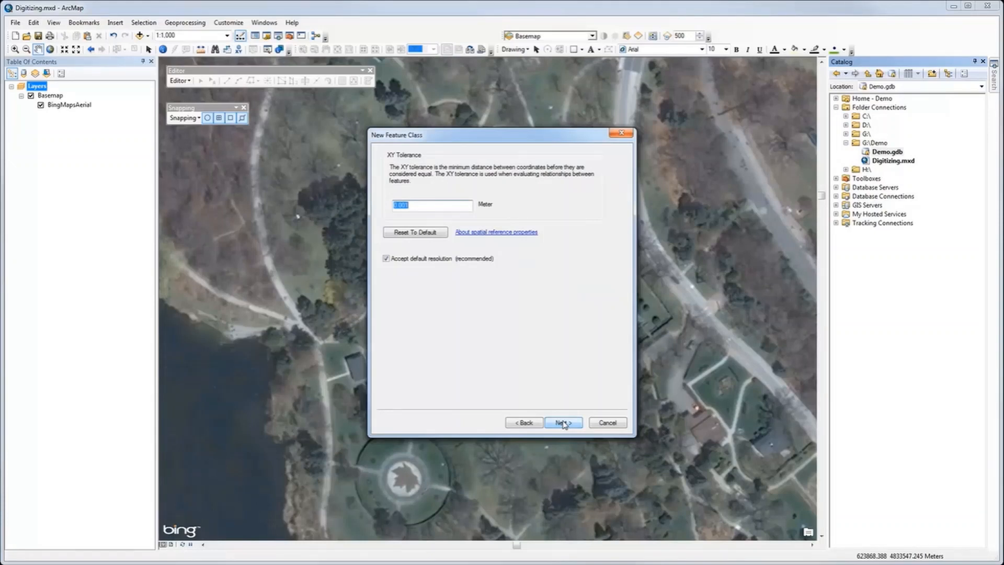
{"action": "left_click", "coordinate": [563, 422]}
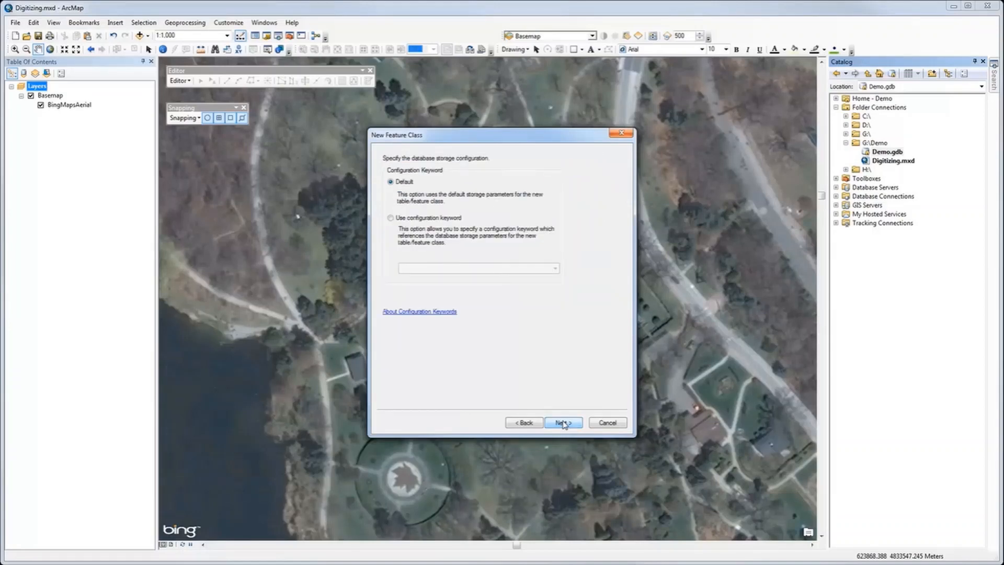
{"action": "left_click", "coordinate": [563, 421]}
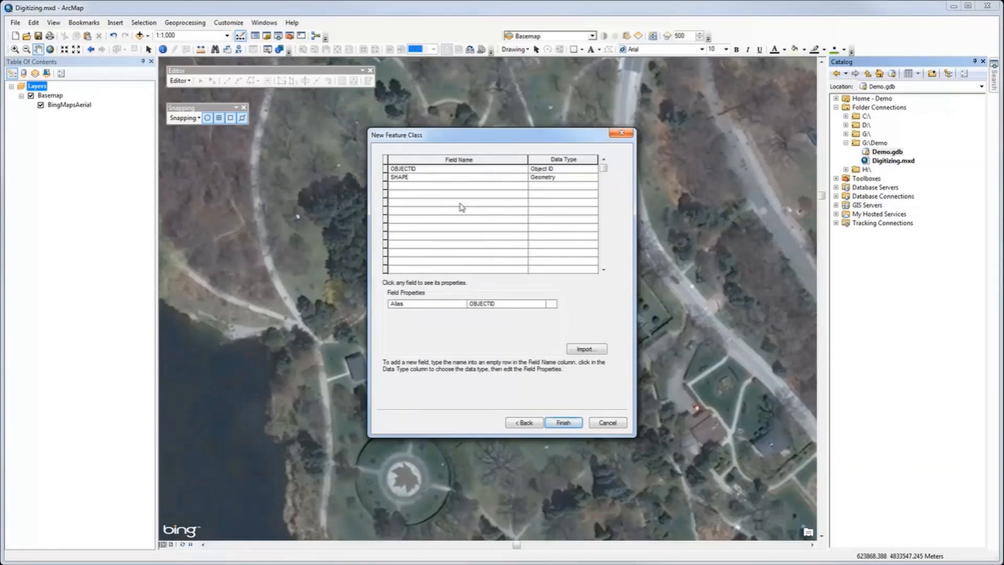
Add a Text field named Type and finish creating the Trees class
{"action": "left_click", "coordinate": [439, 186]}
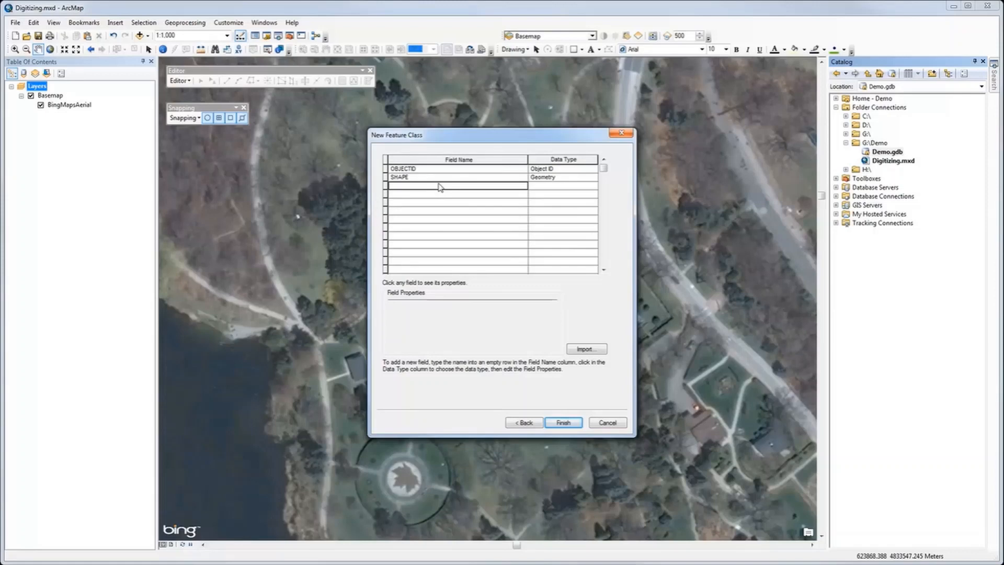
{"action": "type", "text": "Type"}
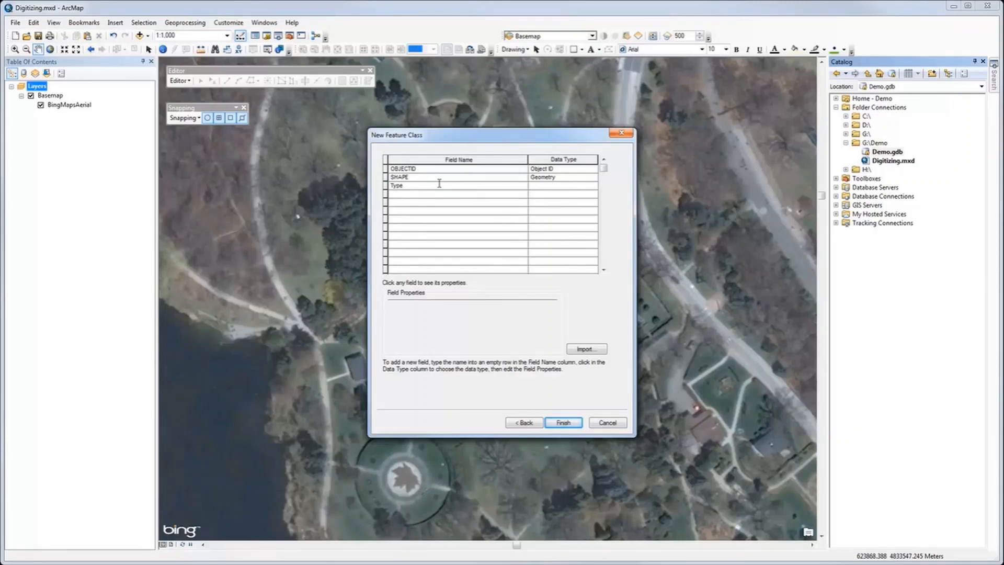
{"action": "left_click", "coordinate": [563, 185]}
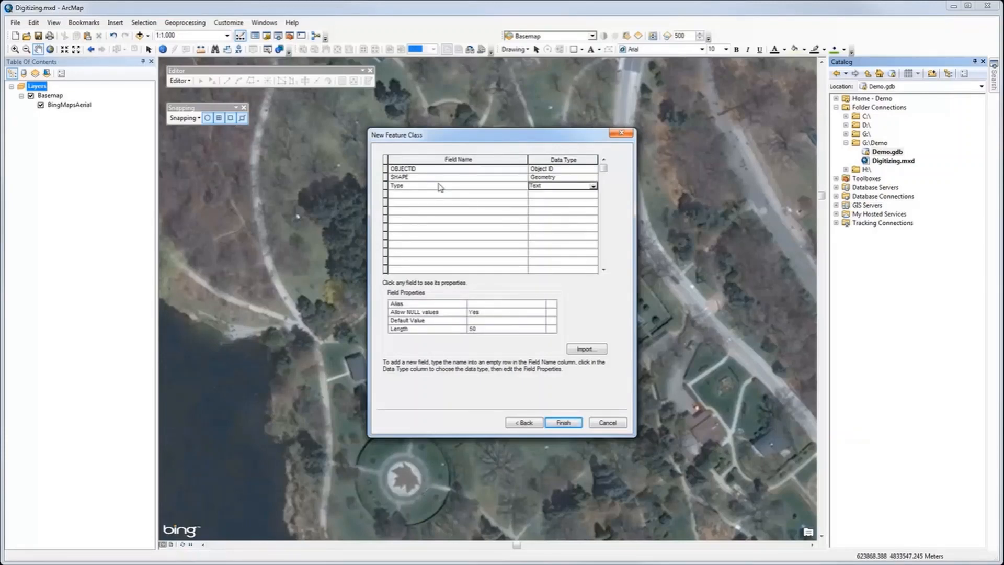
{"action": "mouse_move", "coordinate": [549, 381]}
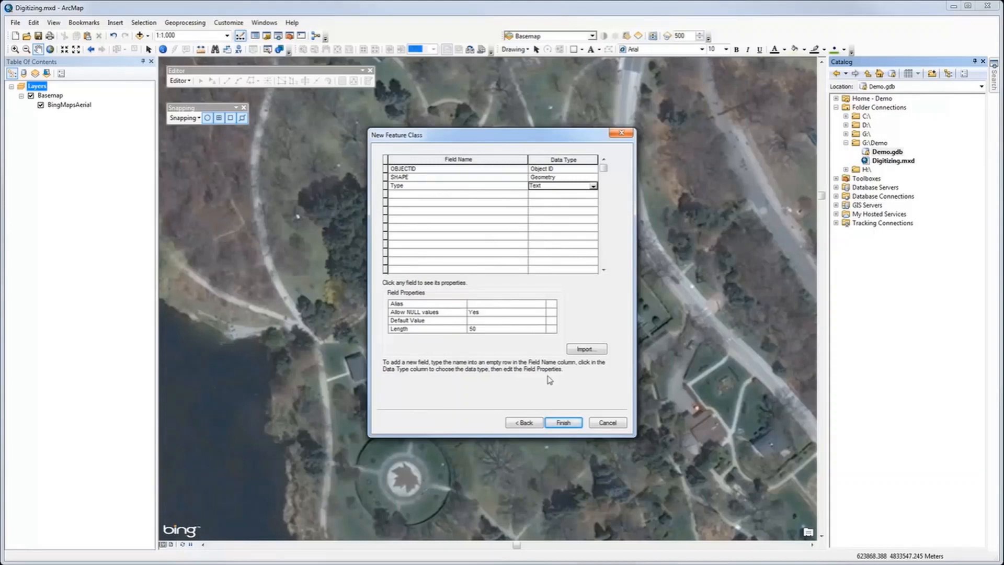
{"action": "left_click", "coordinate": [564, 423]}
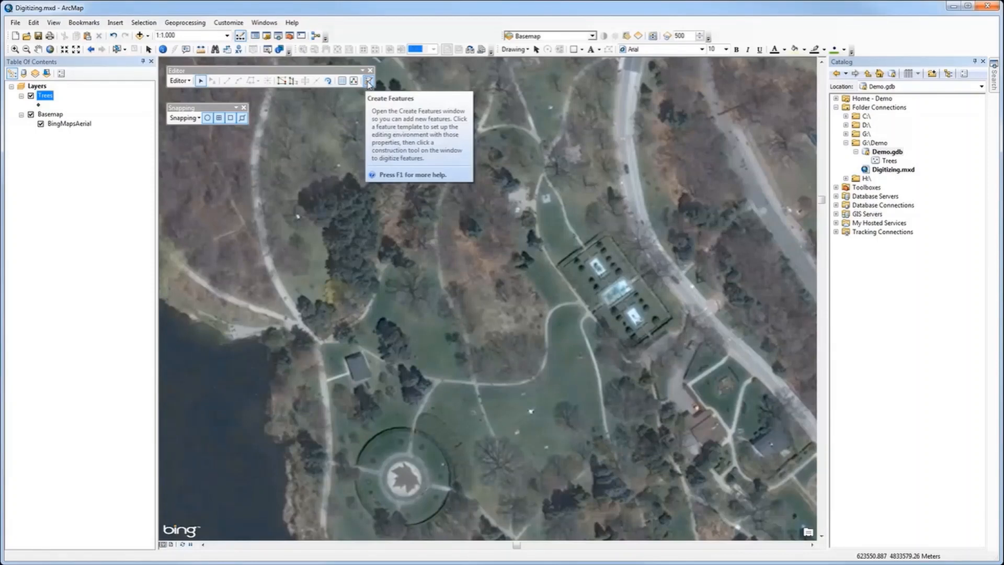
Show Create Features and choose the Trees template for new points
{"action": "left_click", "coordinate": [367, 79]}
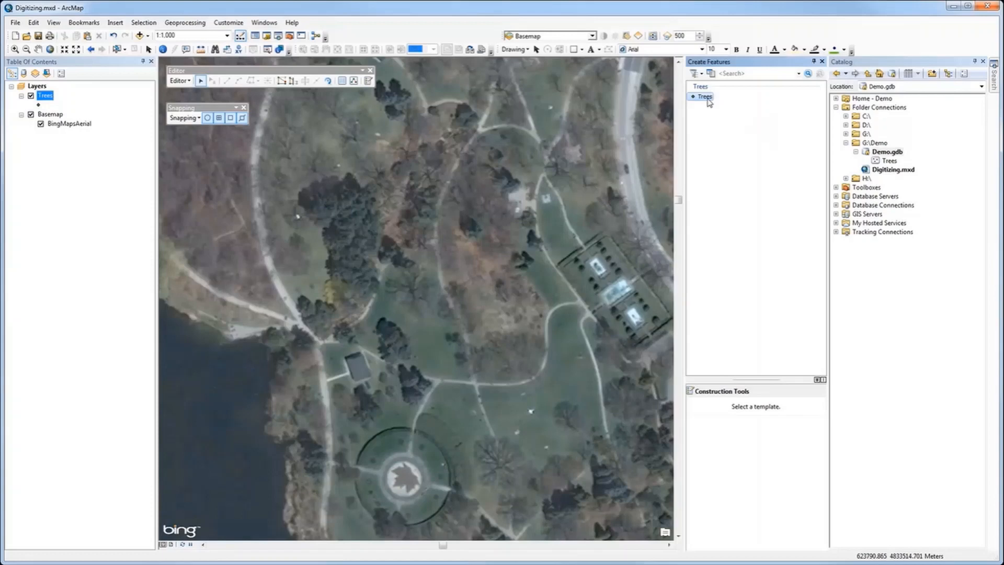
{"action": "left_click", "coordinate": [703, 96]}
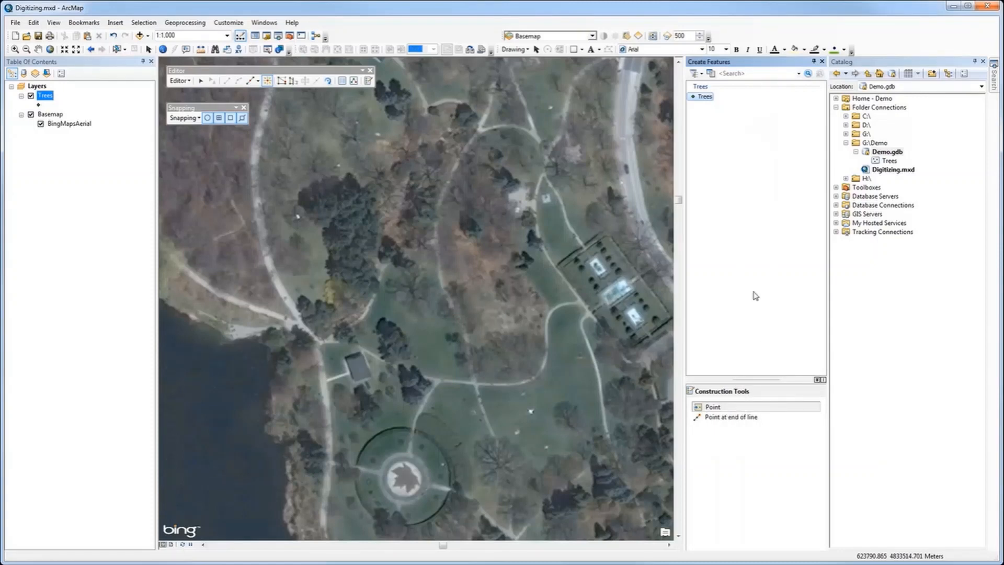
{"action": "mouse_move", "coordinate": [275, 211]}
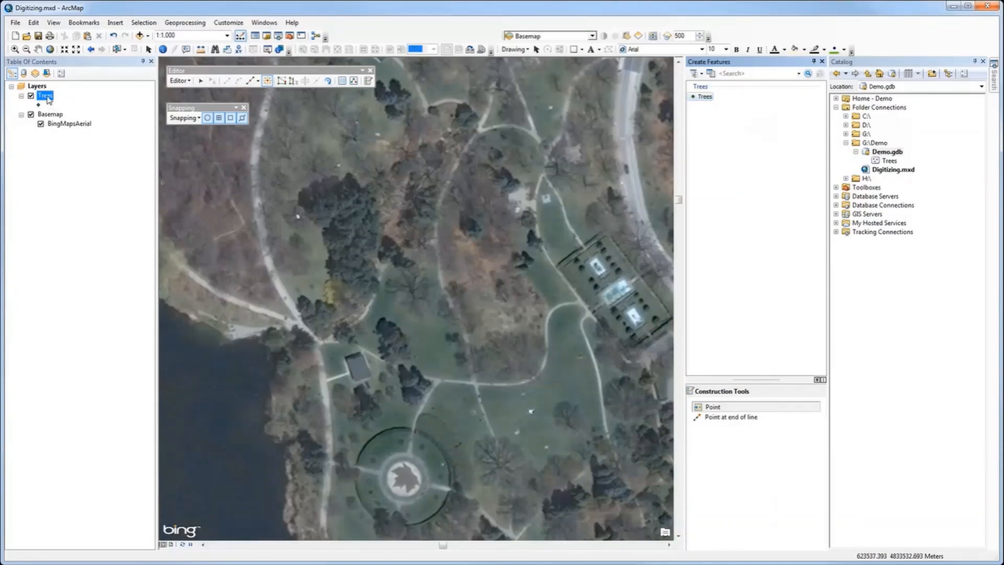
Search the Symbol Selector for 'tree' from the Trees layer's symbology
{"action": "right_click", "coordinate": [40, 95]}
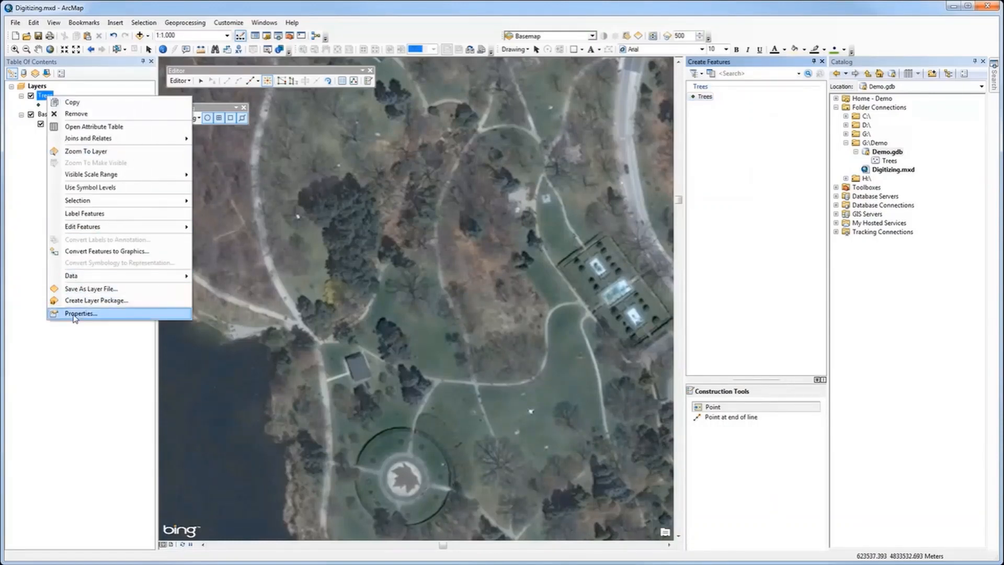
{"action": "left_click", "coordinate": [81, 313]}
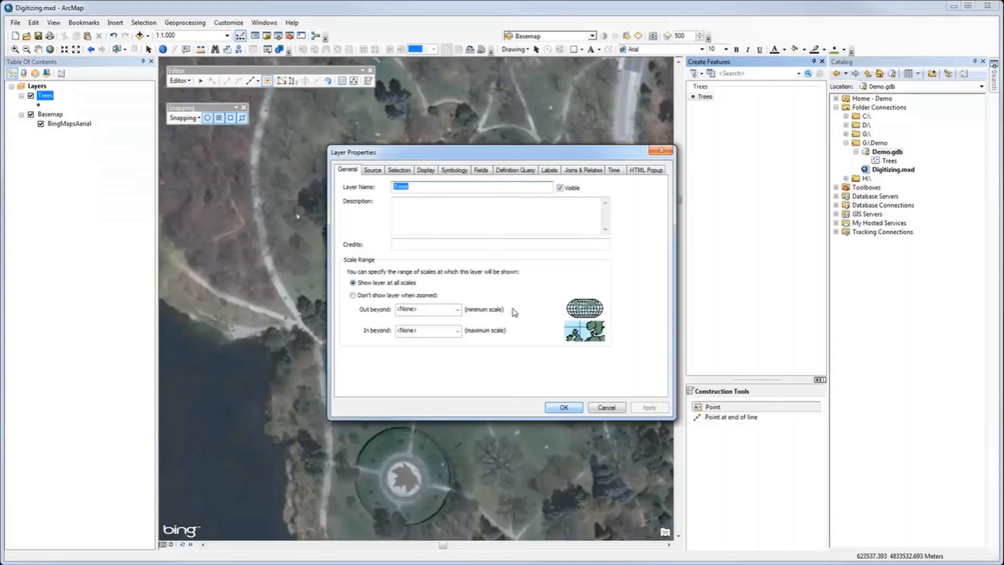
{"action": "left_click", "coordinate": [454, 169]}
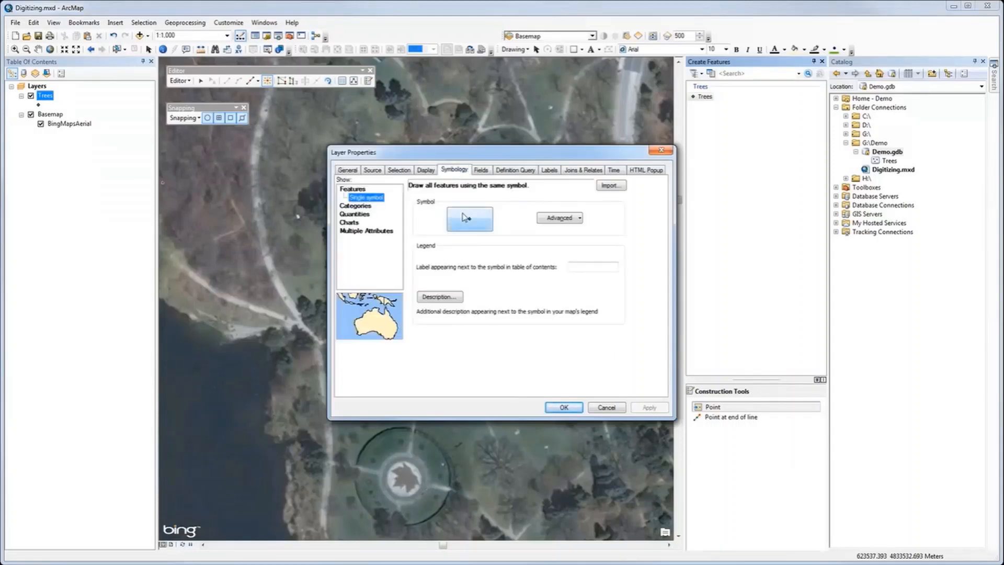
{"action": "left_click", "coordinate": [469, 219]}
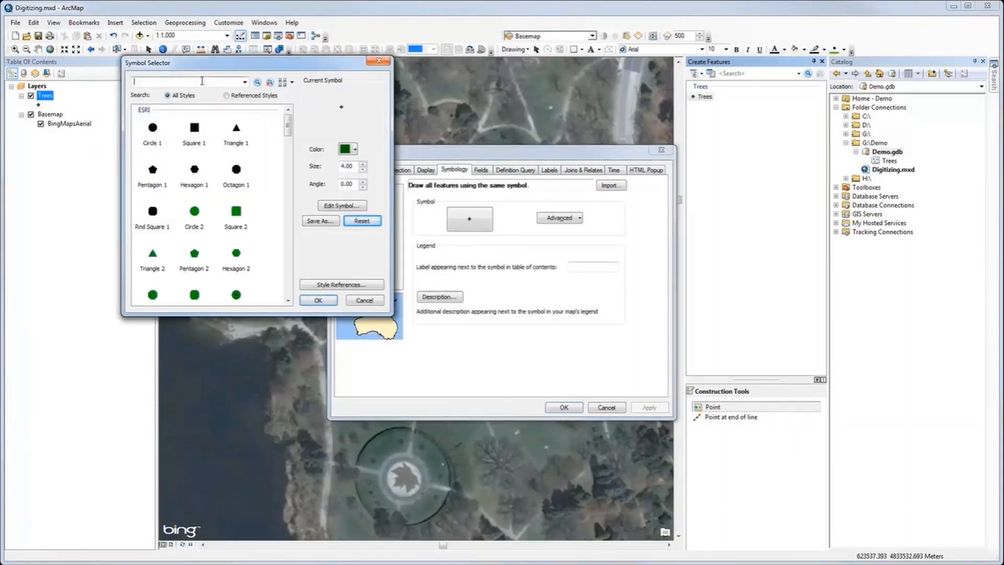
{"action": "type", "text": "tree"}
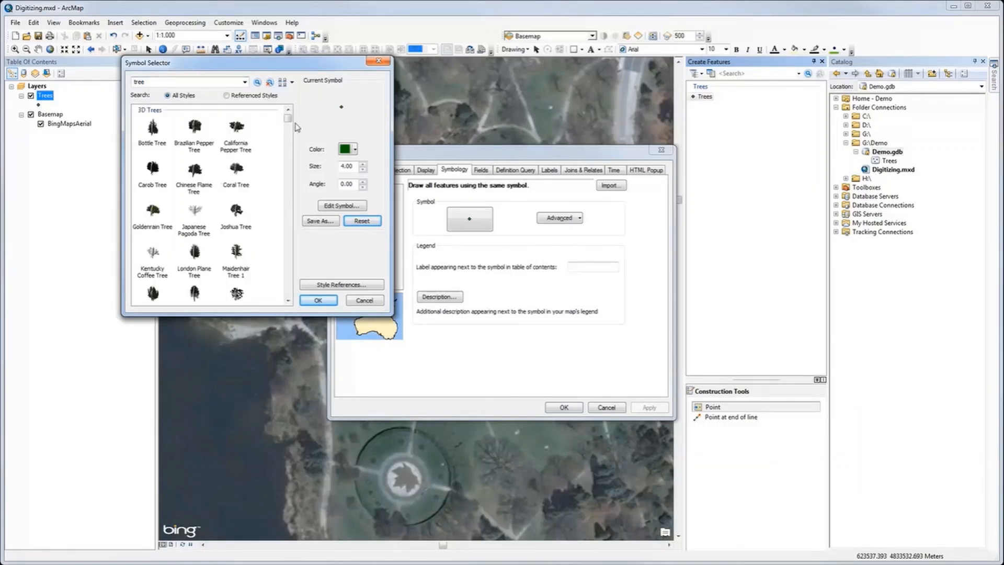
{"action": "left_click_drag", "start_coordinate": [288, 121], "coordinate": [288, 238]}
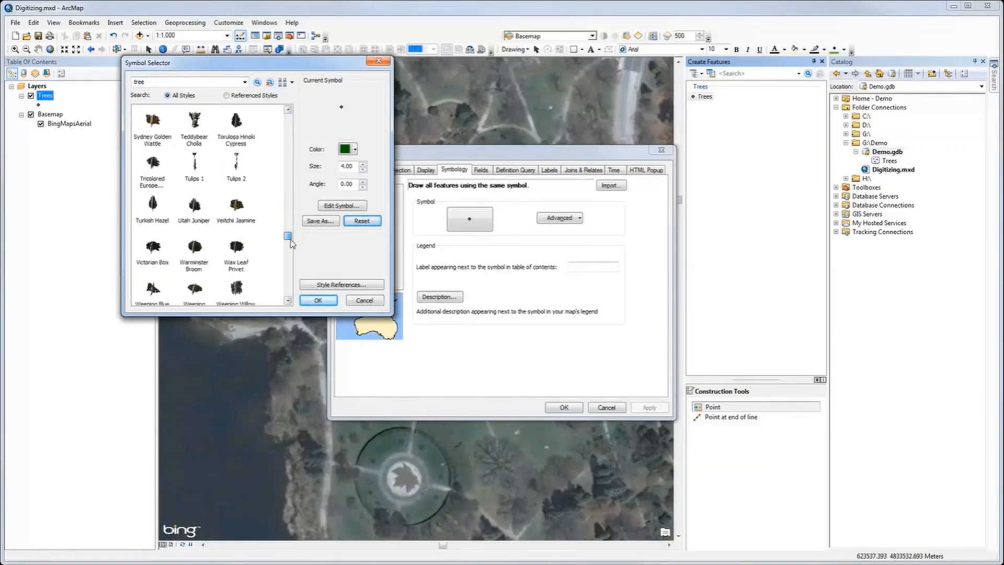
{"action": "scroll", "scroll_direction": "down", "scroll_amount": 3}
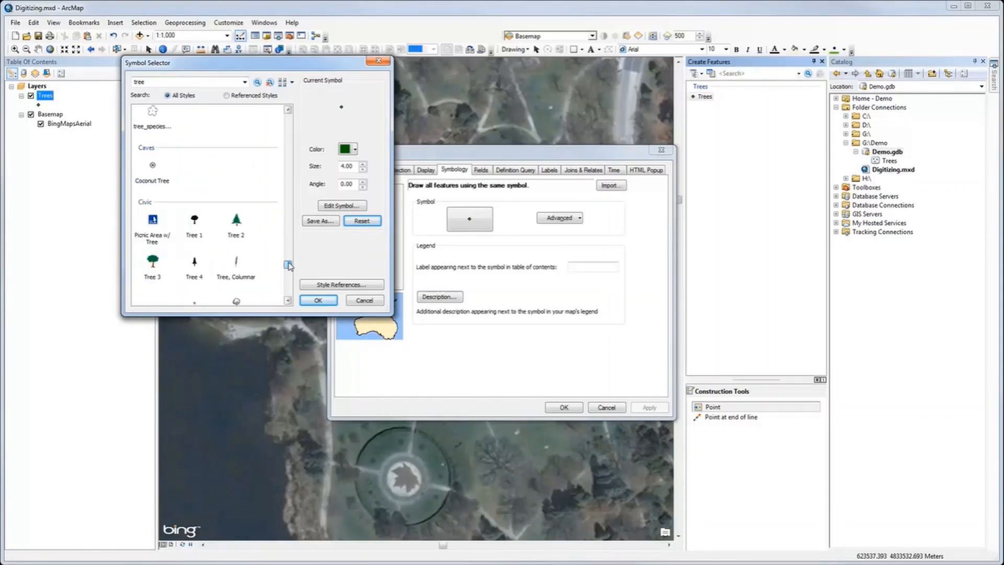
{"action": "left_click", "coordinate": [286, 265]}
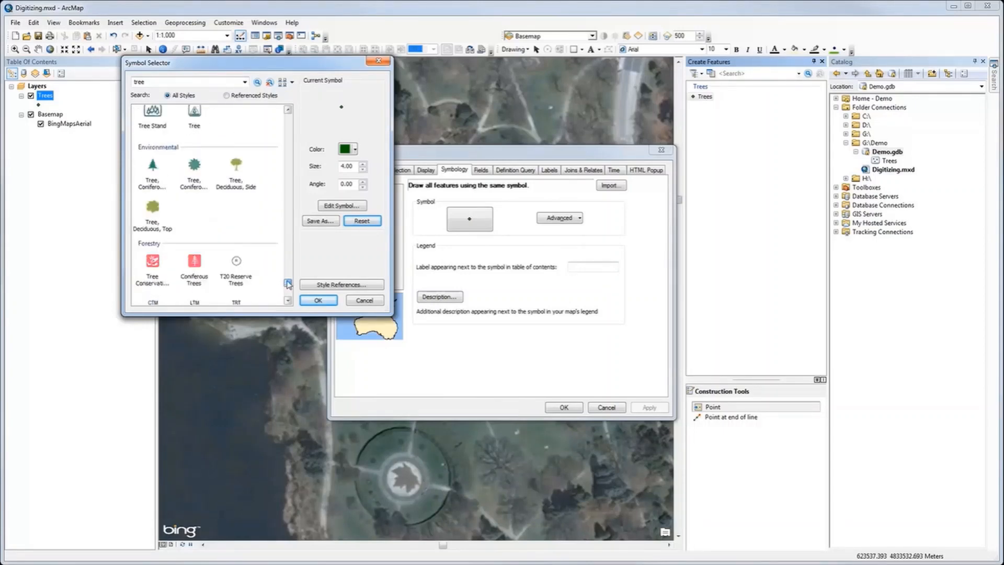
Apply the 'Tree, Deciduous, Top' symbol to the Trees layer
{"action": "left_click", "coordinate": [152, 208]}
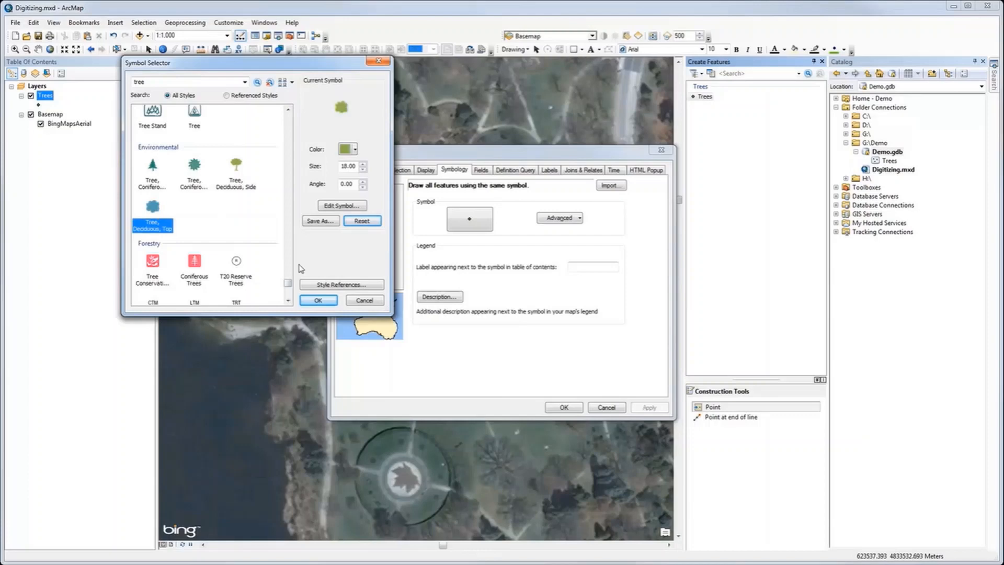
{"action": "left_click", "coordinate": [317, 300]}
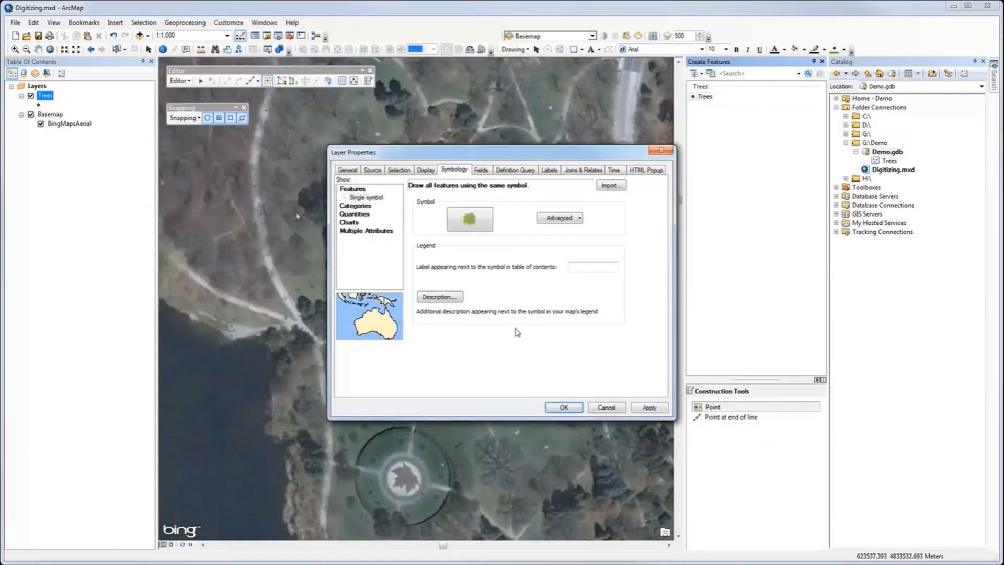
{"action": "left_click", "coordinate": [562, 406]}
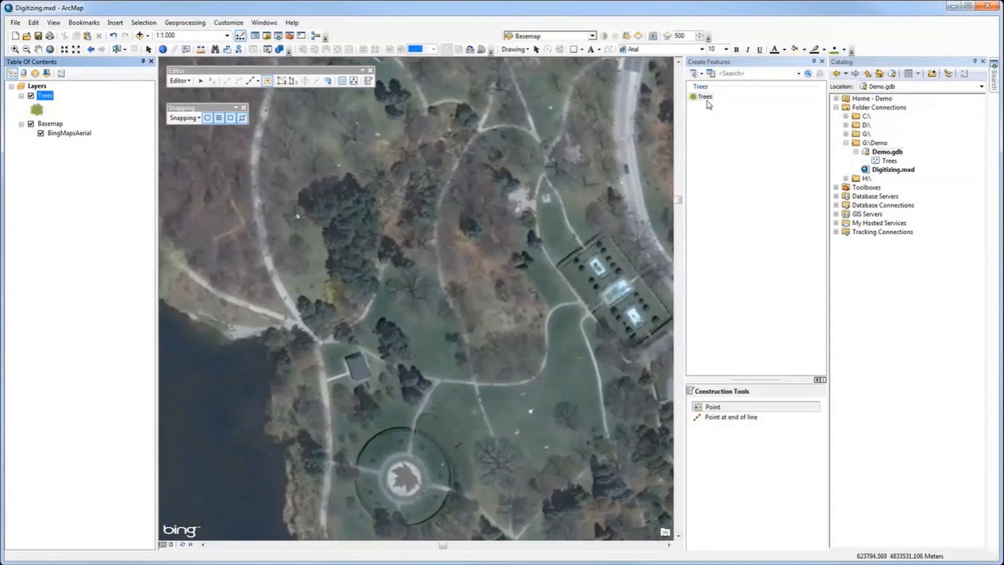
Place Trees points on two treetops near the top of the aerial image
{"action": "left_click", "coordinate": [512, 176]}
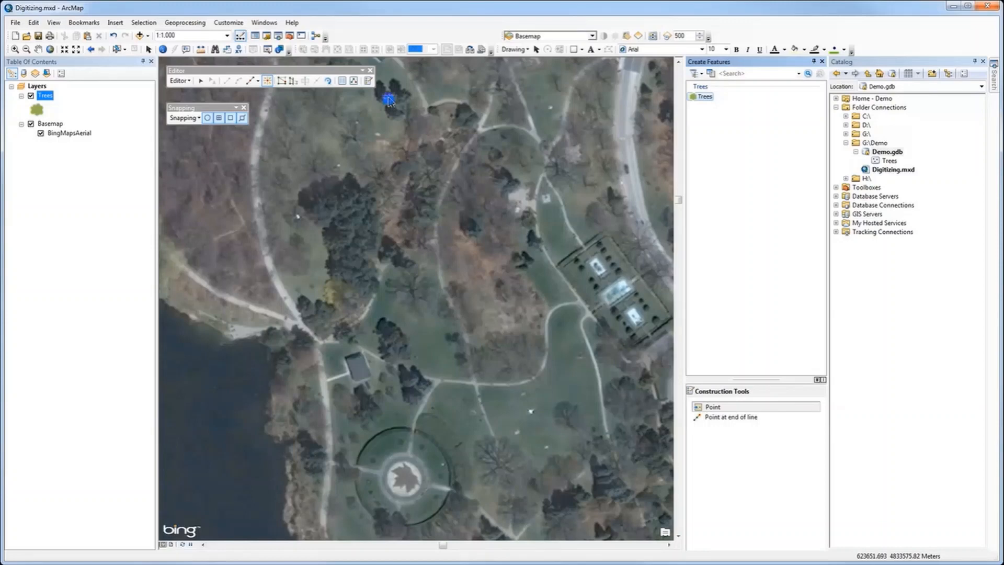
{"action": "left_click", "coordinate": [445, 138]}
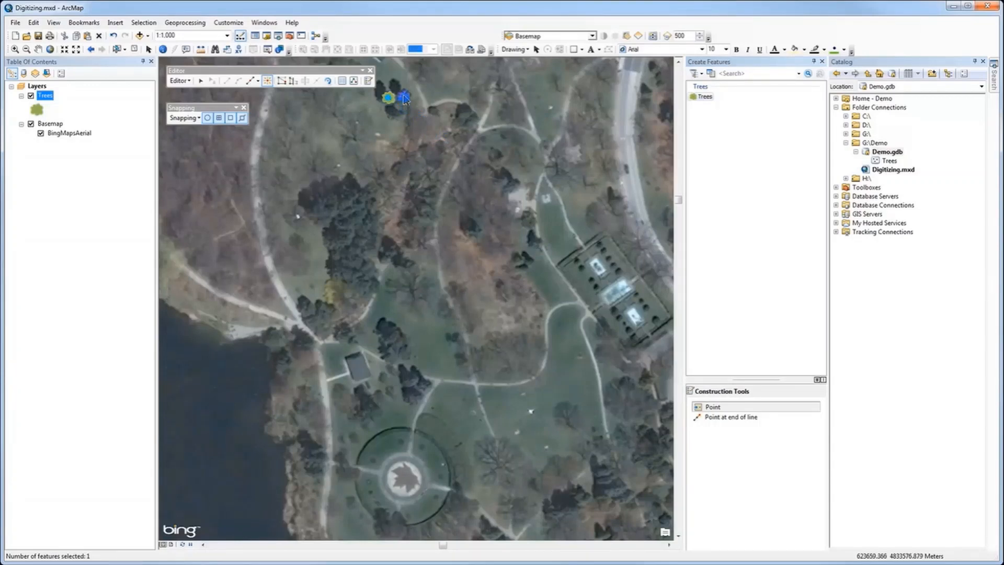
{"action": "left_click", "coordinate": [396, 126]}
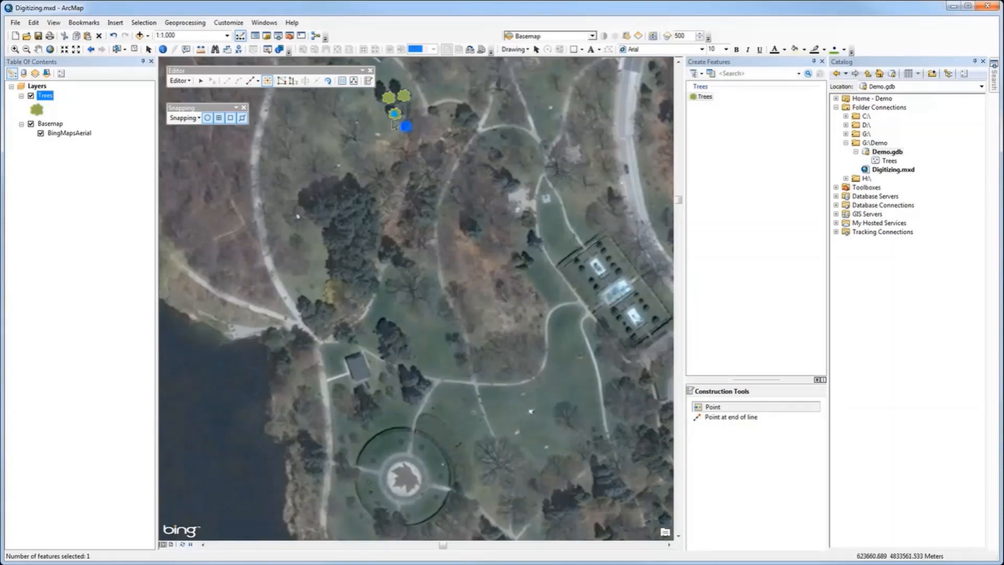
{"action": "mouse_move", "coordinate": [339, 80]}
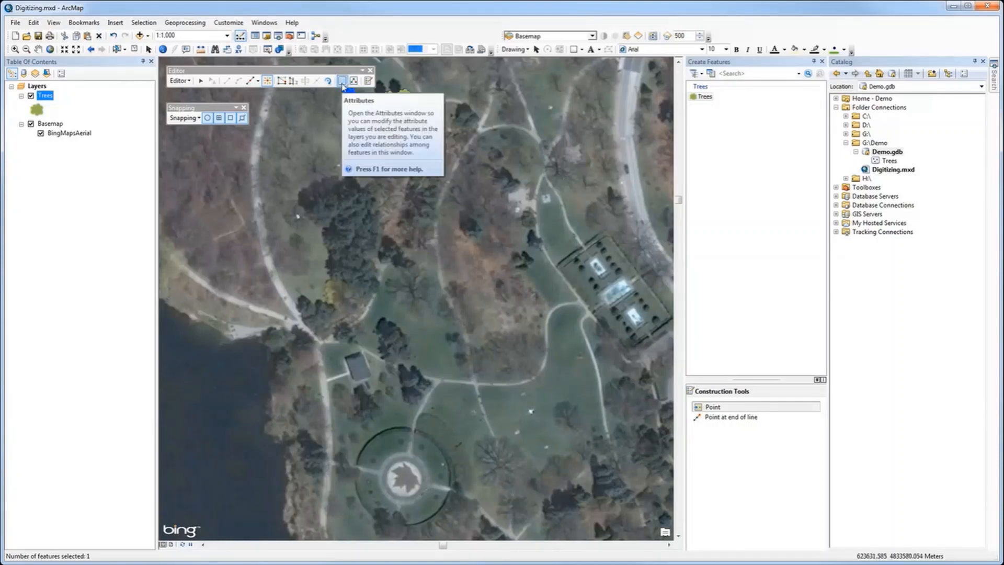
Record Type 'Maple' for the selected tree in the Attributes window
{"action": "left_click", "coordinate": [339, 81]}
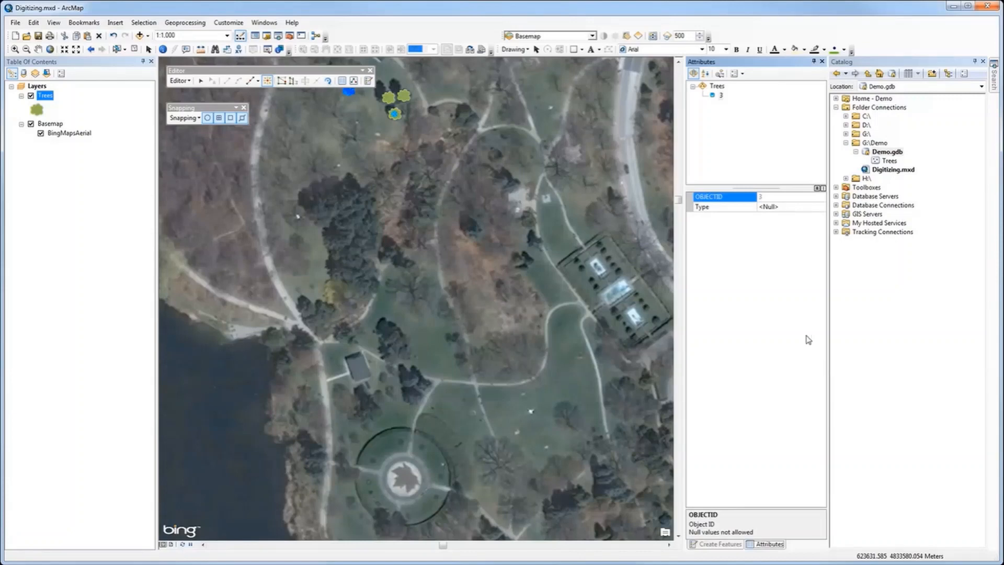
{"action": "mouse_move", "coordinate": [786, 246]}
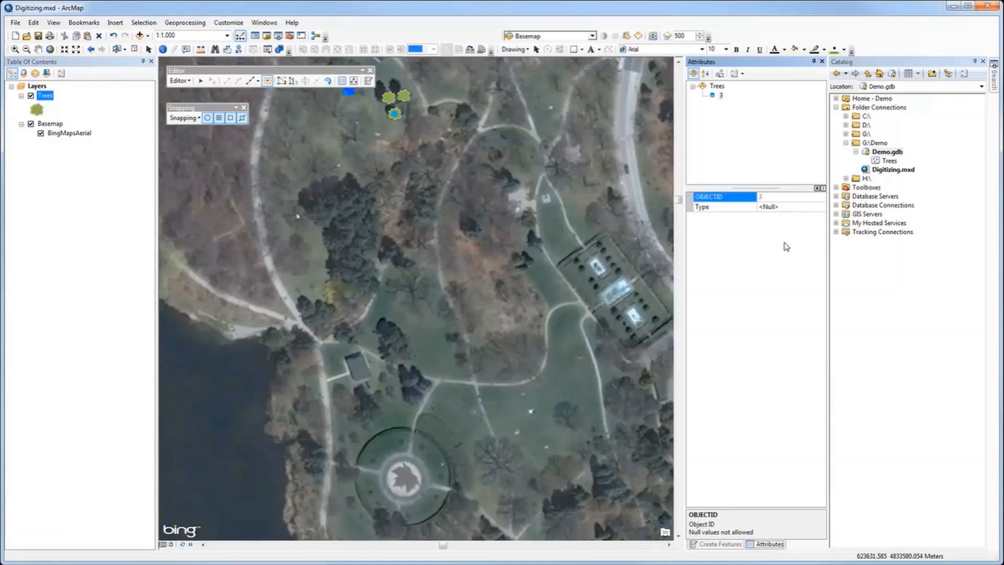
{"action": "mouse_move", "coordinate": [779, 230]}
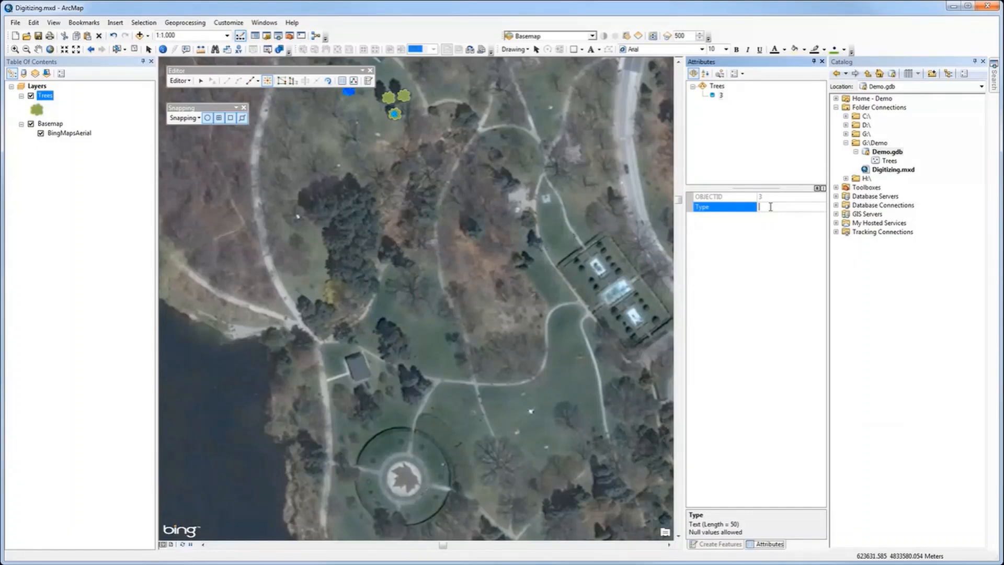
{"action": "type", "text": "Map"}
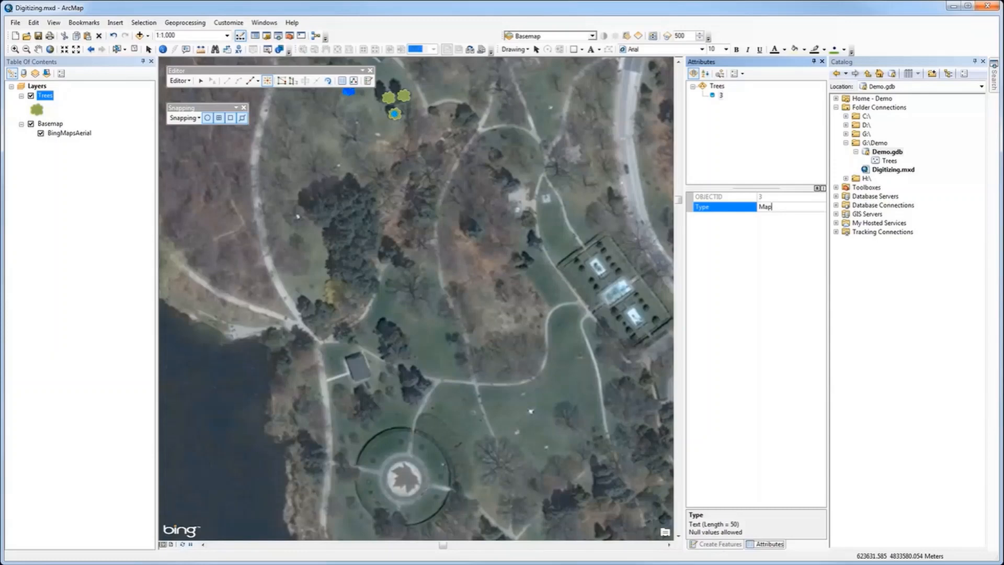
{"action": "type", "text": "aple"}
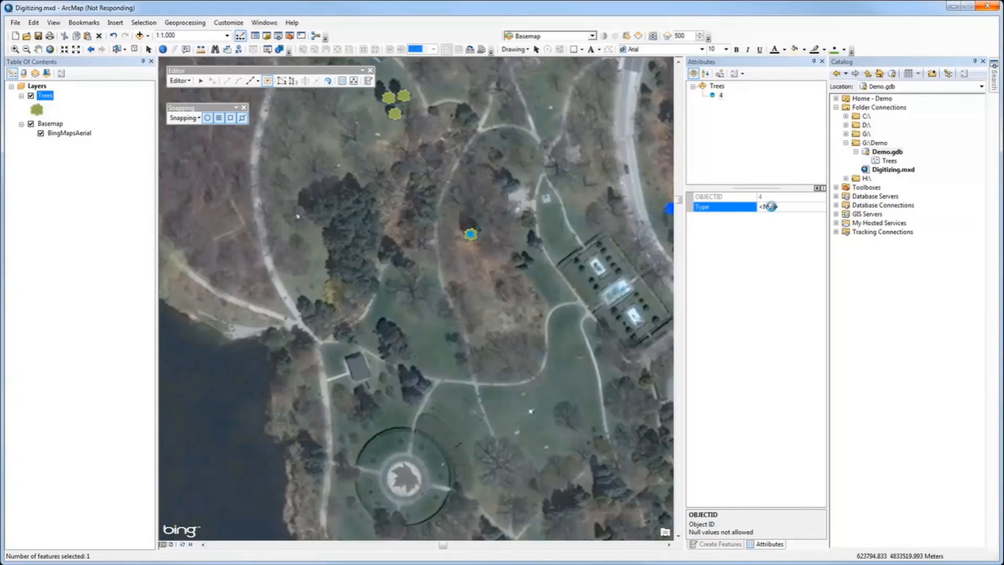
Record Type 'Walnut' for the newly placed mid-park tree
{"action": "left_click", "coordinate": [770, 206]}
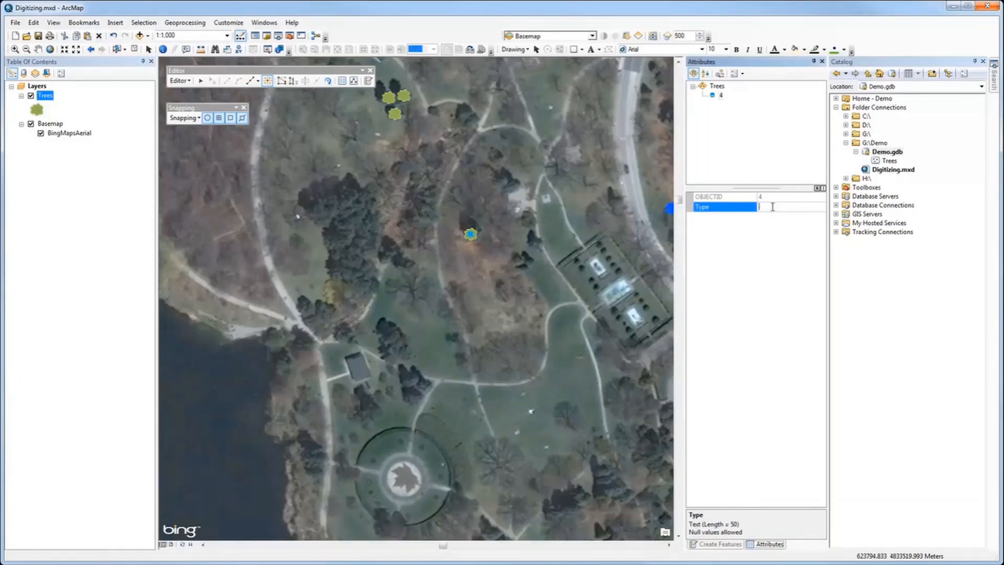
{"action": "type", "text": "W"}
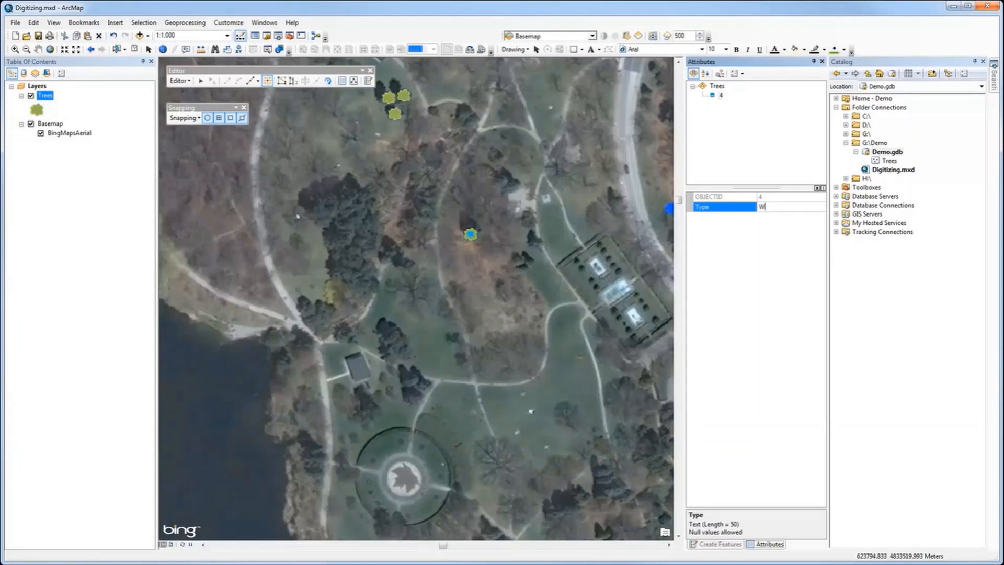
{"action": "type", "text": "alnut"}
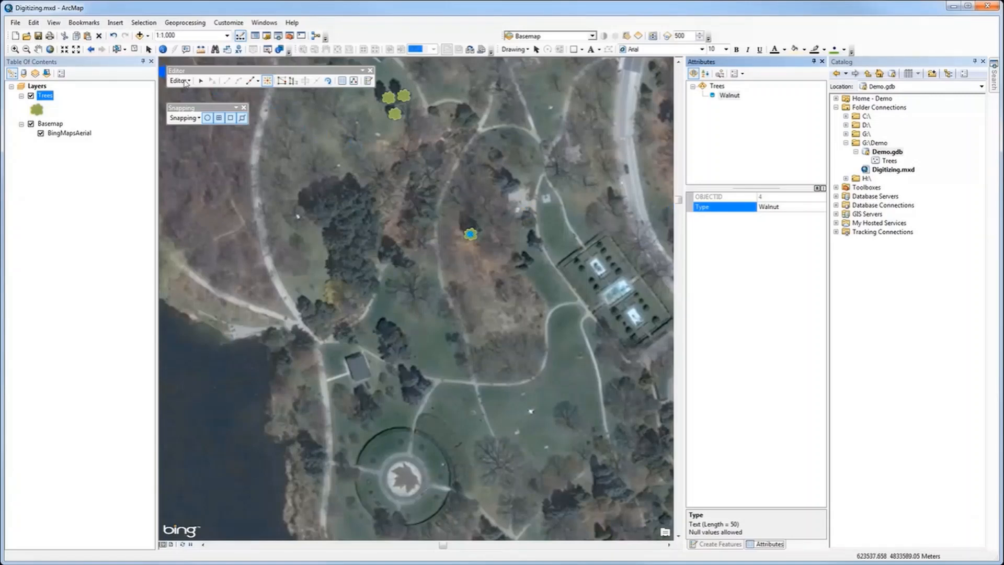
Bring up the Editor menu to save the tree edits
{"action": "left_click", "coordinate": [179, 79]}
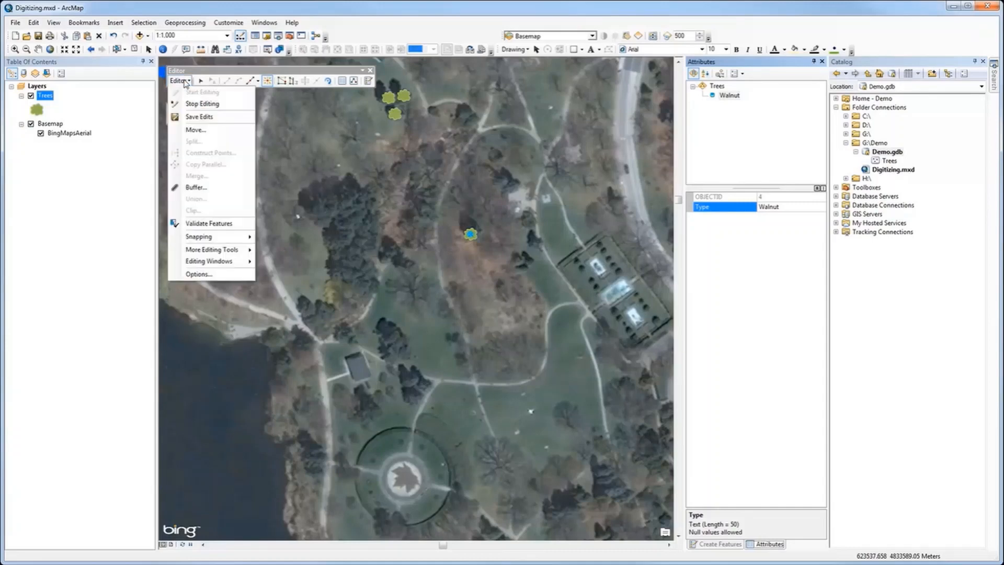
{"action": "mouse_move", "coordinate": [199, 117]}
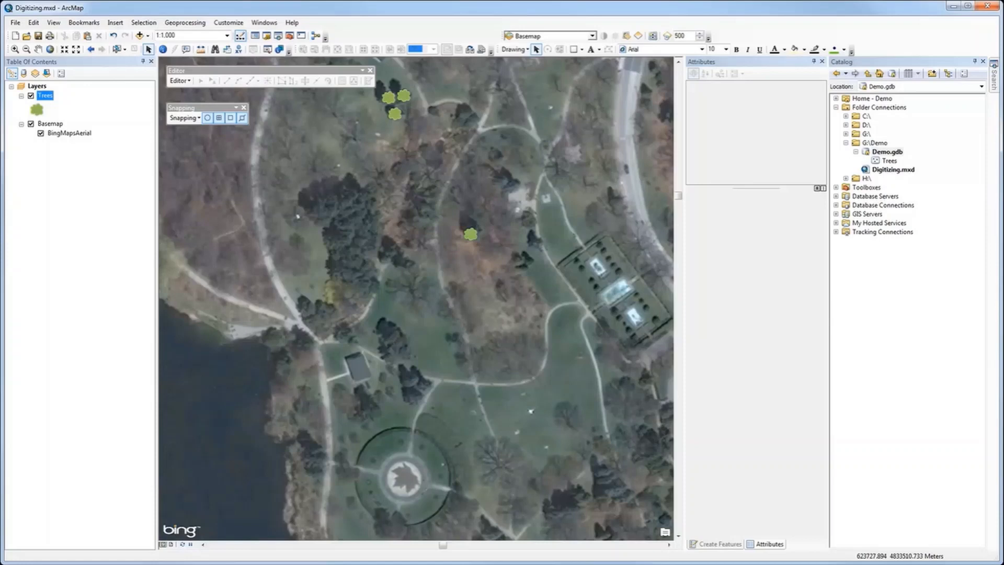
{"action": "mouse_move", "coordinate": [894, 182]}
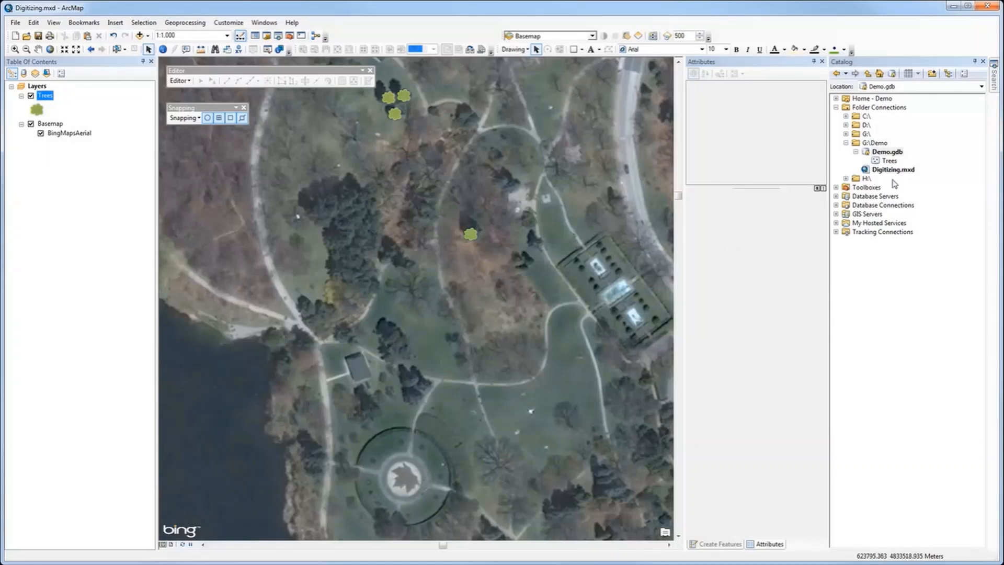
Create a Paths line feature class in Demo.gdb with default coordinate system, tolerance and storage
{"action": "left_click", "coordinate": [887, 151]}
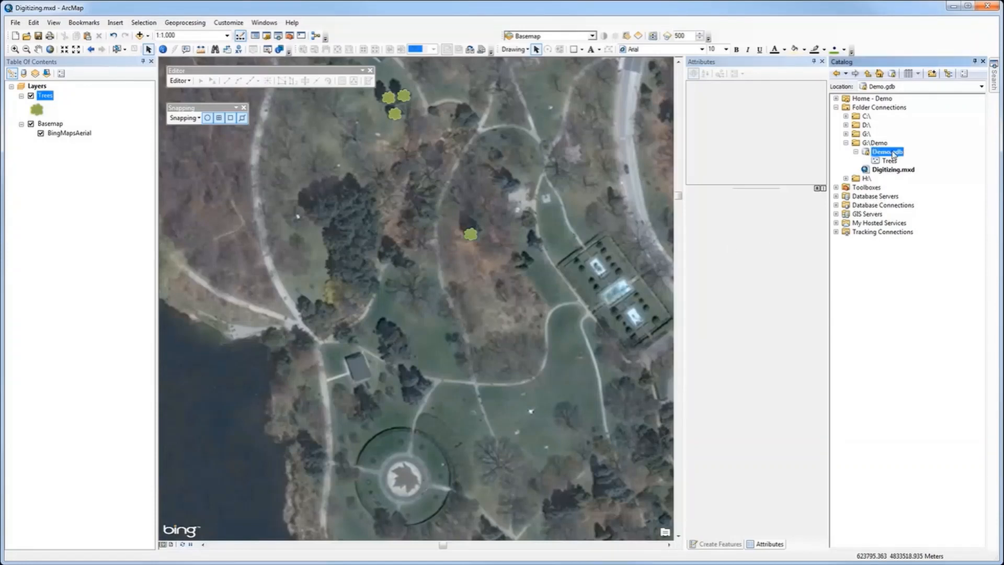
{"action": "right_click", "coordinate": [885, 152]}
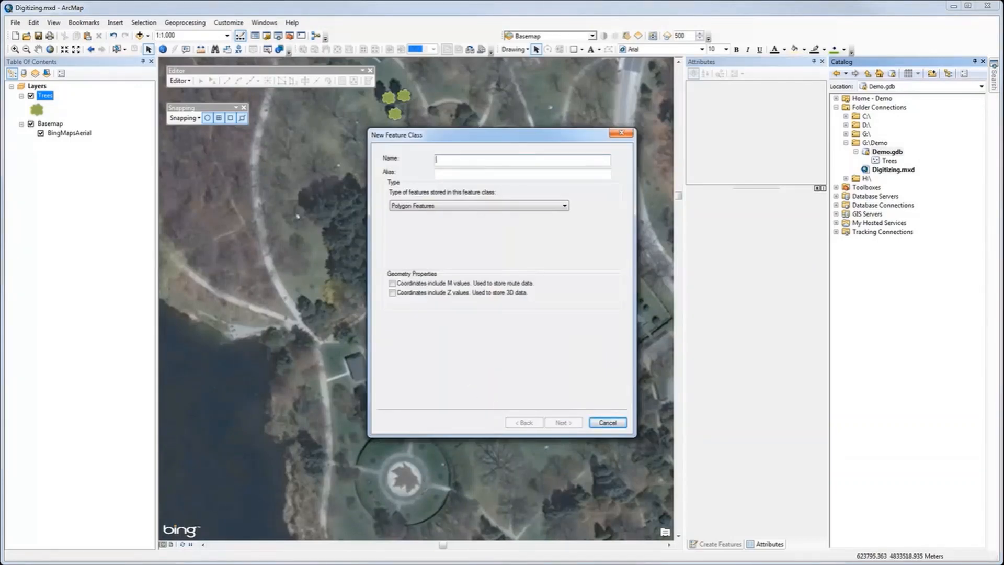
{"action": "type", "text": "Paths"}
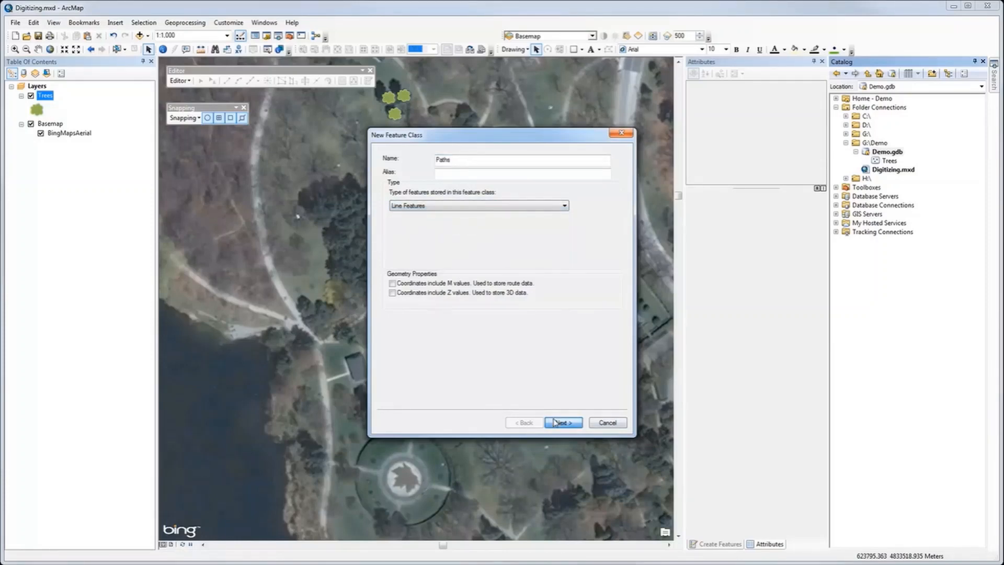
{"action": "left_click", "coordinate": [562, 423]}
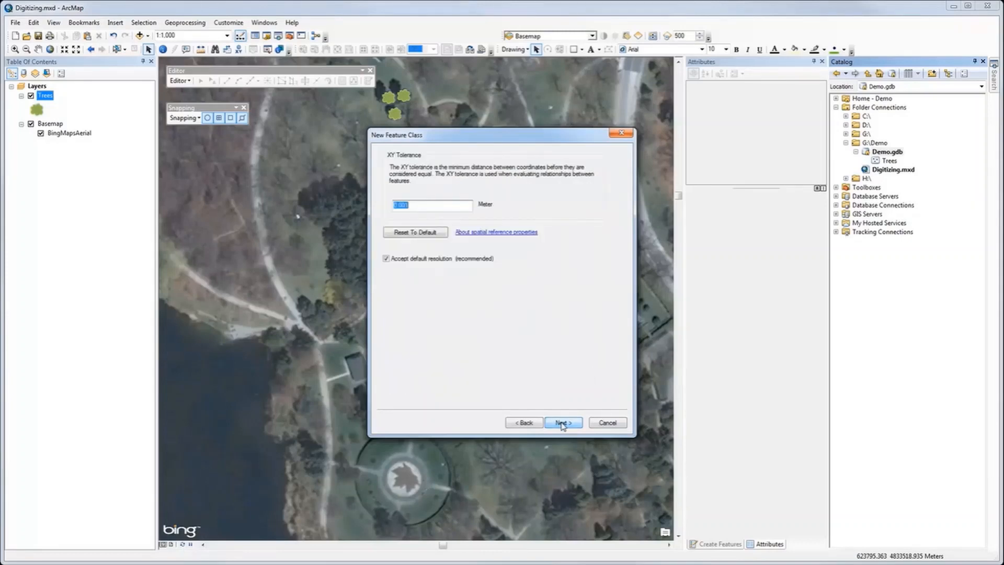
{"action": "left_click", "coordinate": [563, 422]}
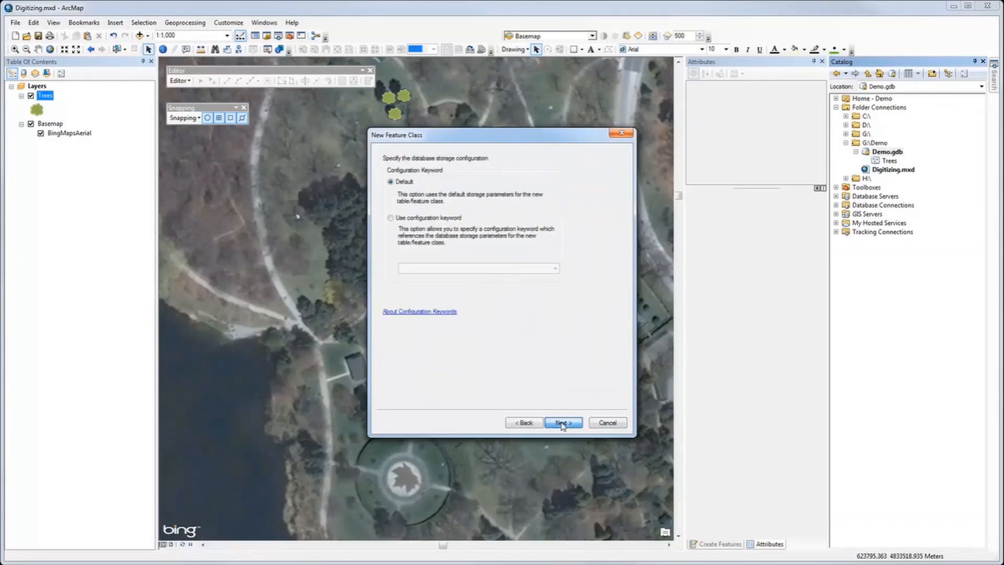
{"action": "left_click", "coordinate": [563, 422]}
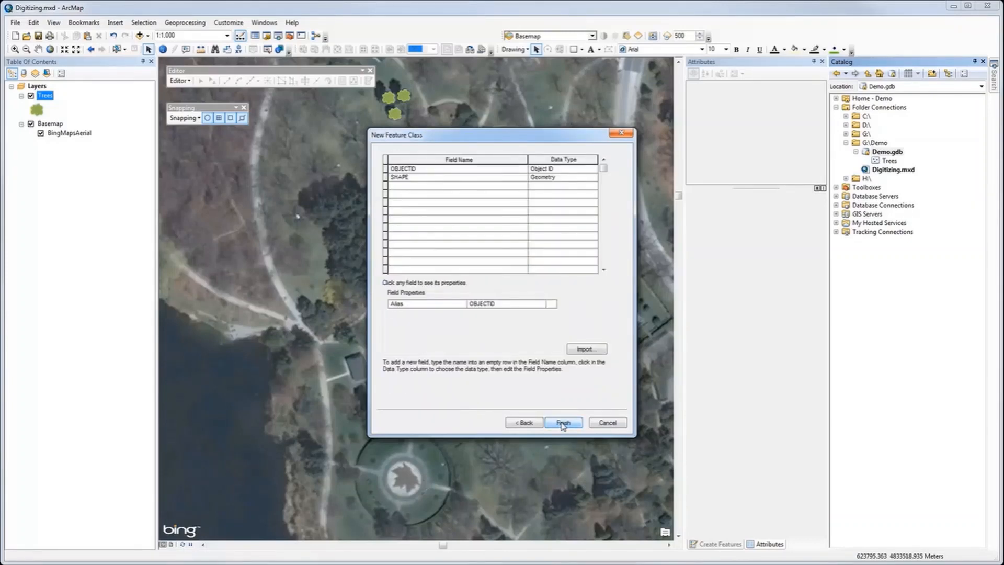
{"action": "left_click", "coordinate": [562, 421]}
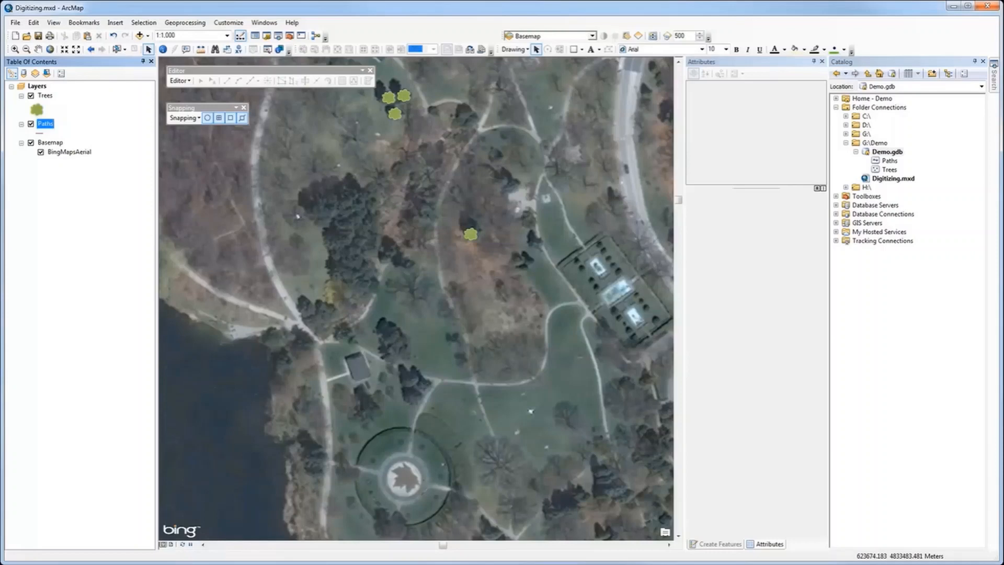
Restart editing and choose the Paths template in Create Features
{"action": "left_click", "coordinate": [180, 80]}
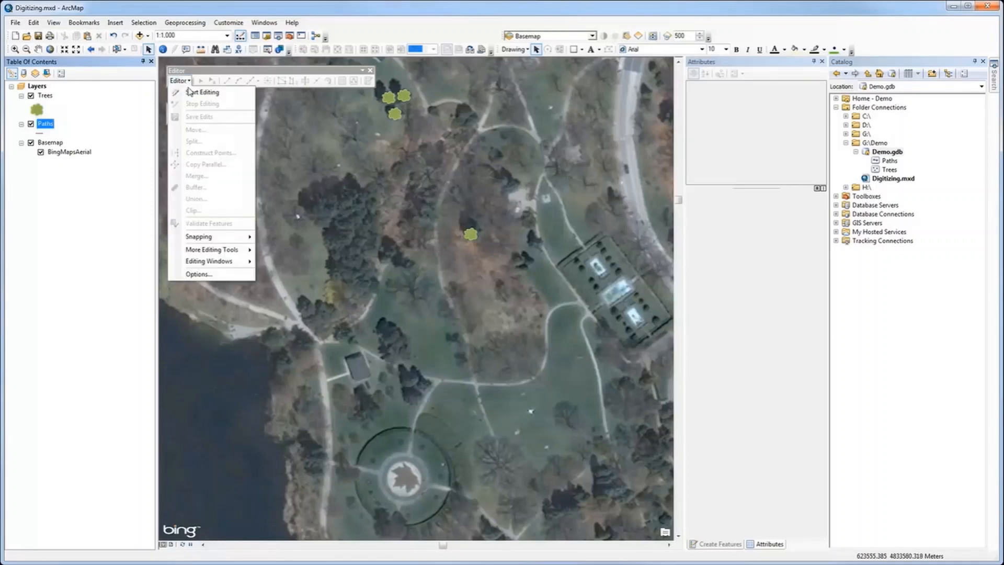
{"action": "left_click", "coordinate": [203, 92]}
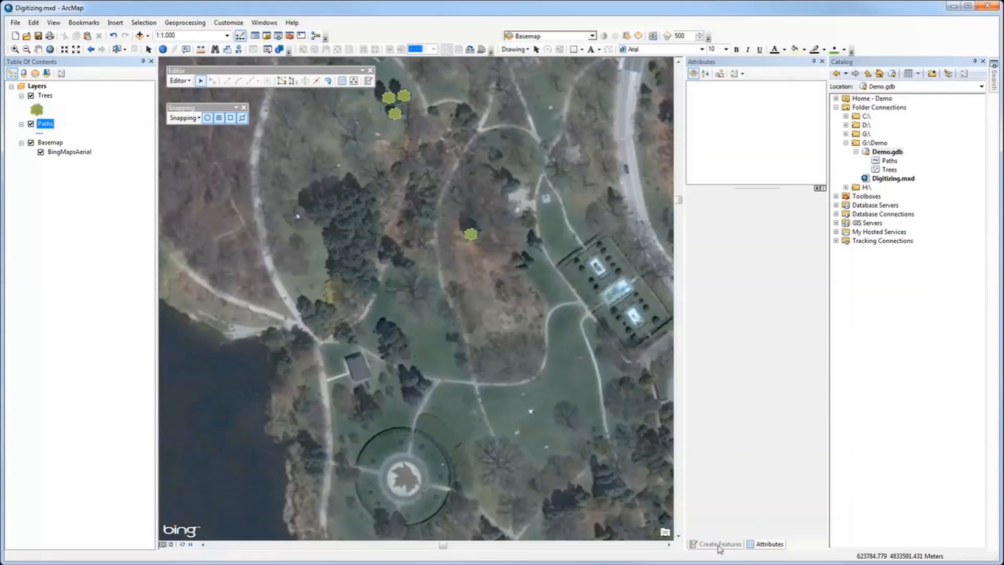
{"action": "left_click", "coordinate": [717, 544]}
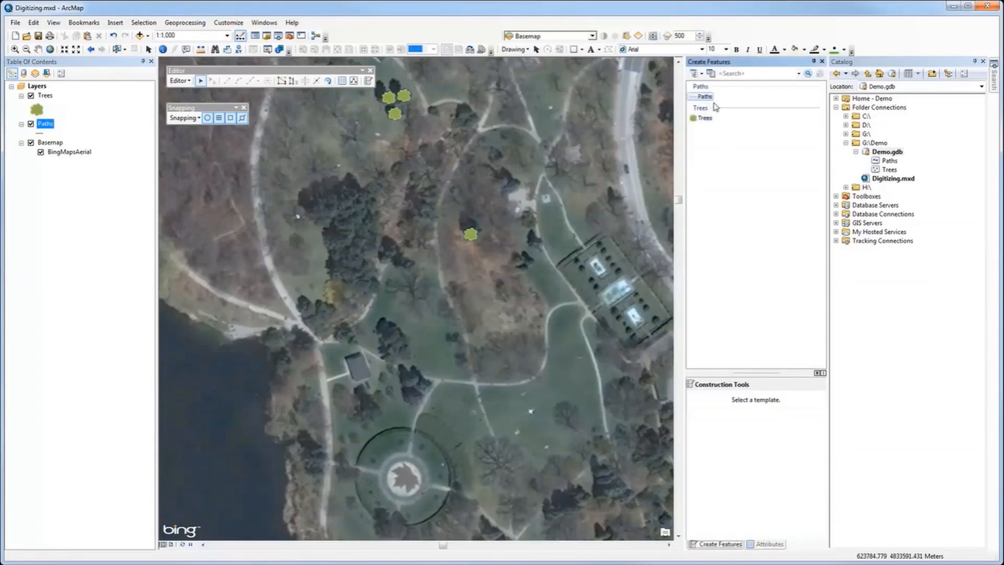
{"action": "left_click", "coordinate": [703, 96]}
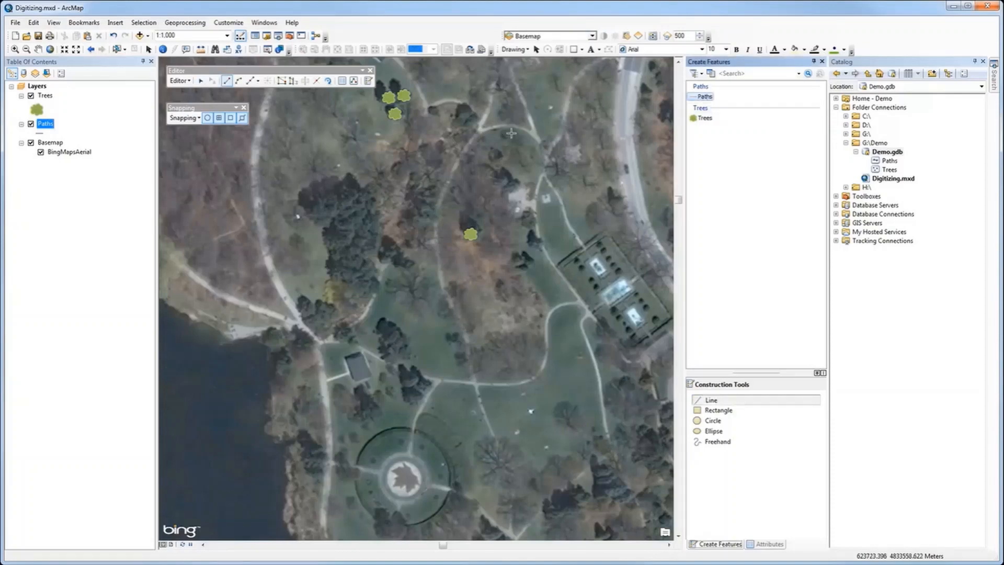
Click four vertices southward along the curving walkway past the lone tree
{"action": "left_click", "coordinate": [482, 129]}
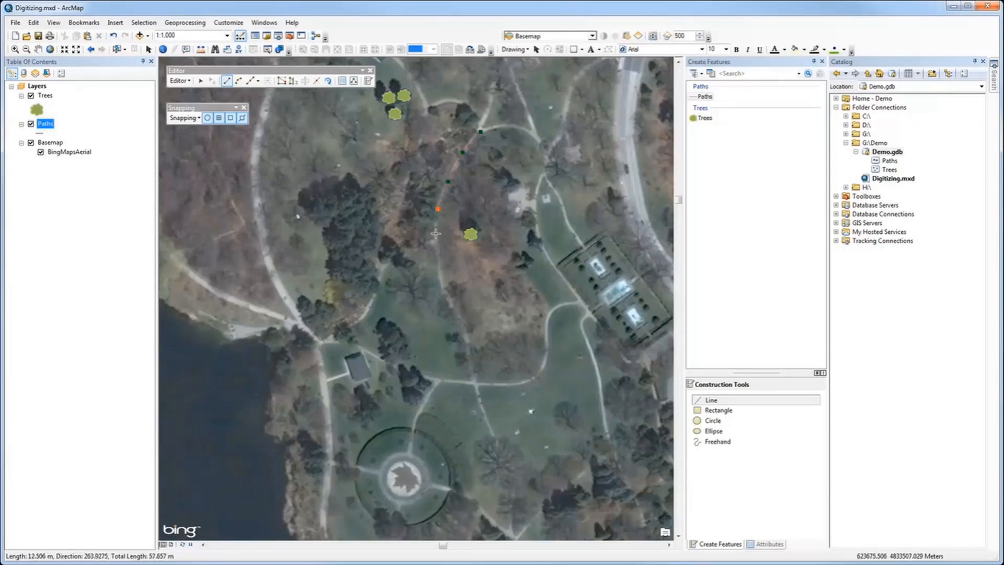
{"action": "left_click", "coordinate": [437, 235]}
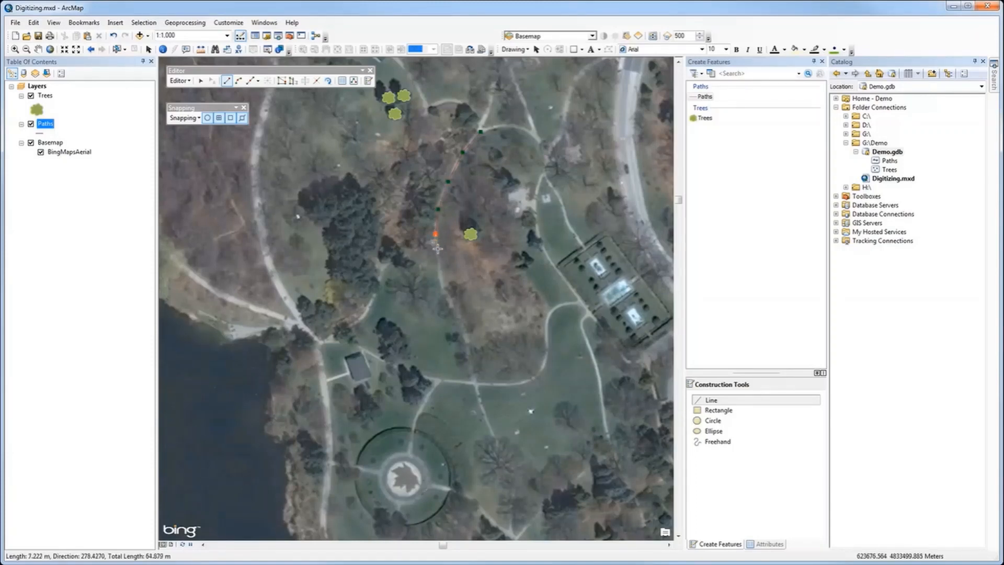
{"action": "left_click", "coordinate": [440, 286]}
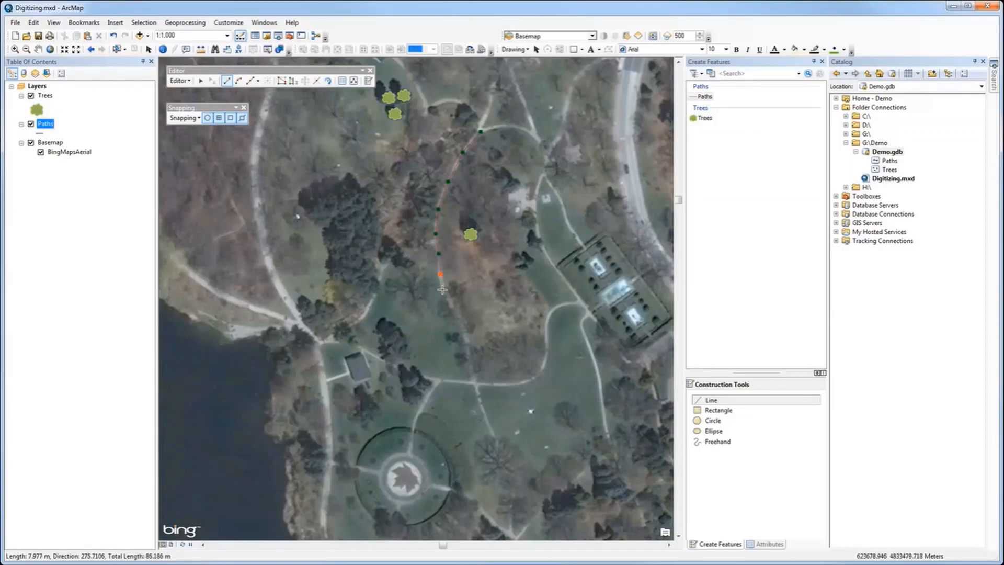
{"action": "left_click", "coordinate": [452, 305]}
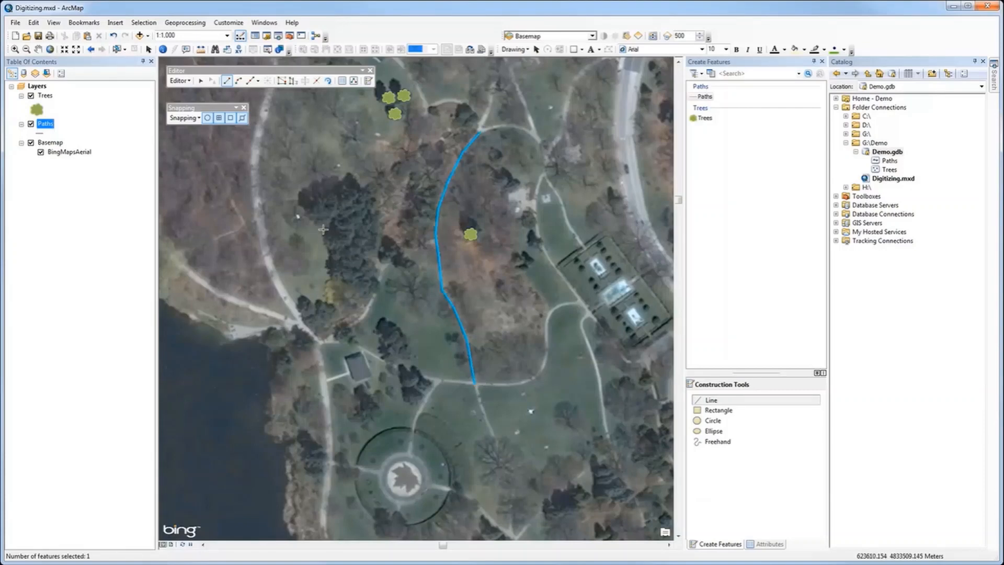
{"action": "mouse_move", "coordinate": [201, 81]}
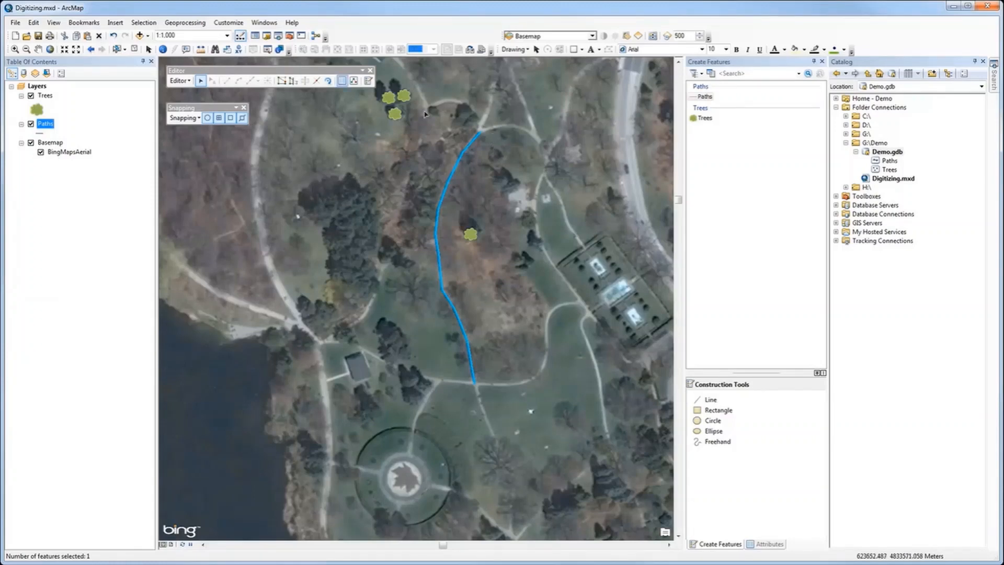
{"action": "mouse_move", "coordinate": [282, 81]}
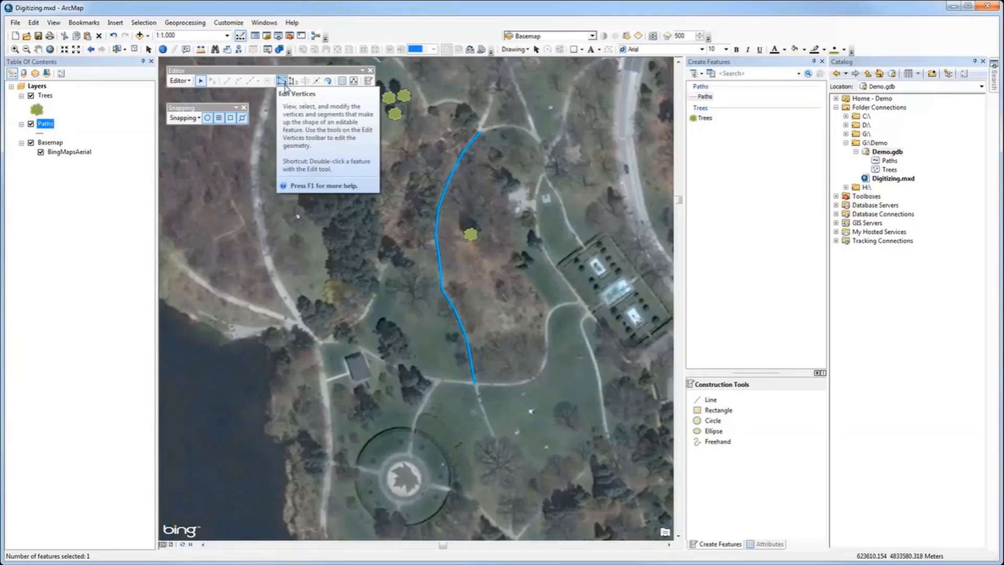
{"action": "mouse_move", "coordinate": [393, 278]}
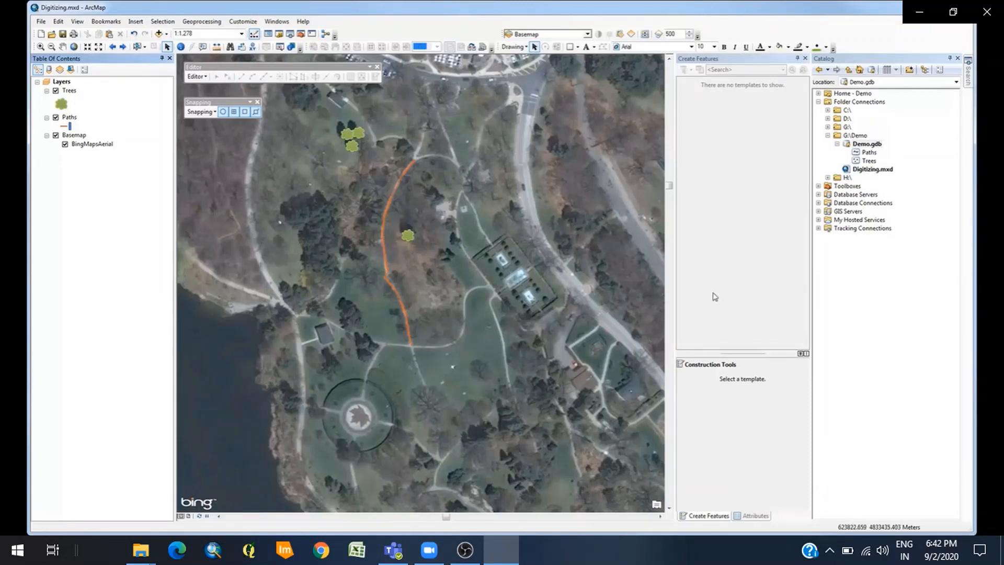
Create a Park polygon feature class in Demo.gdb with default tolerance and storage
{"action": "right_click", "coordinate": [863, 143]}
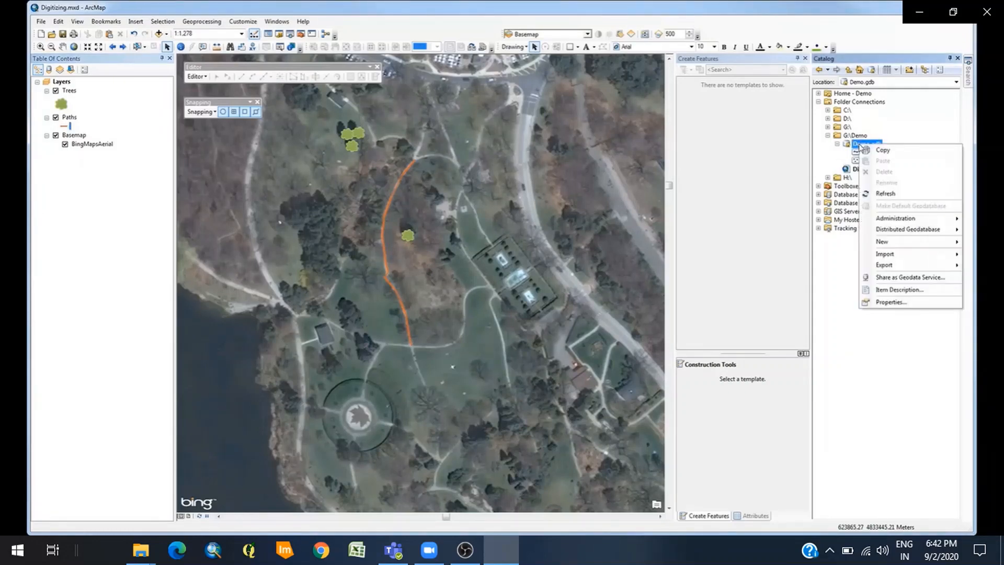
{"action": "mouse_move", "coordinate": [897, 241]}
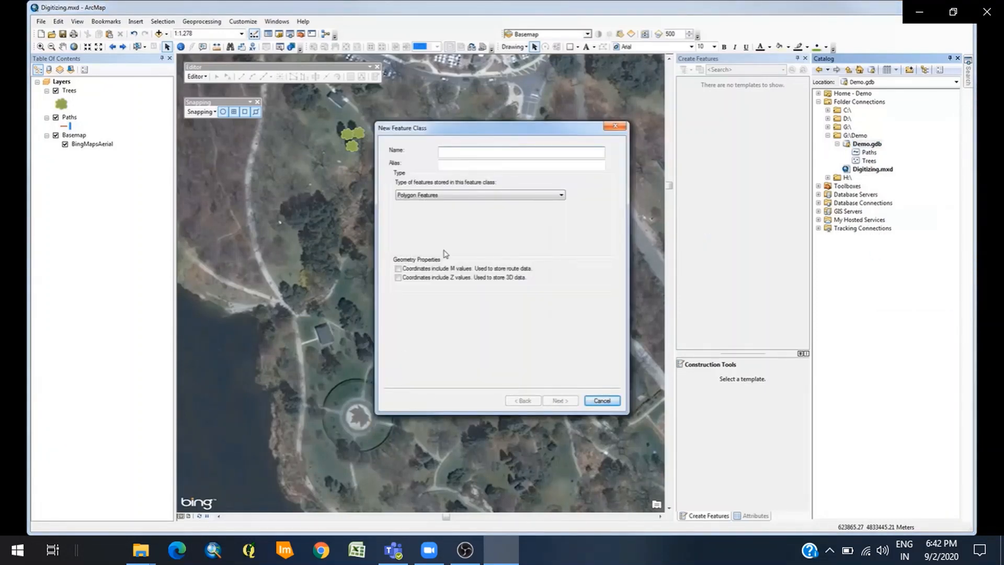
{"action": "type", "text": "Park"}
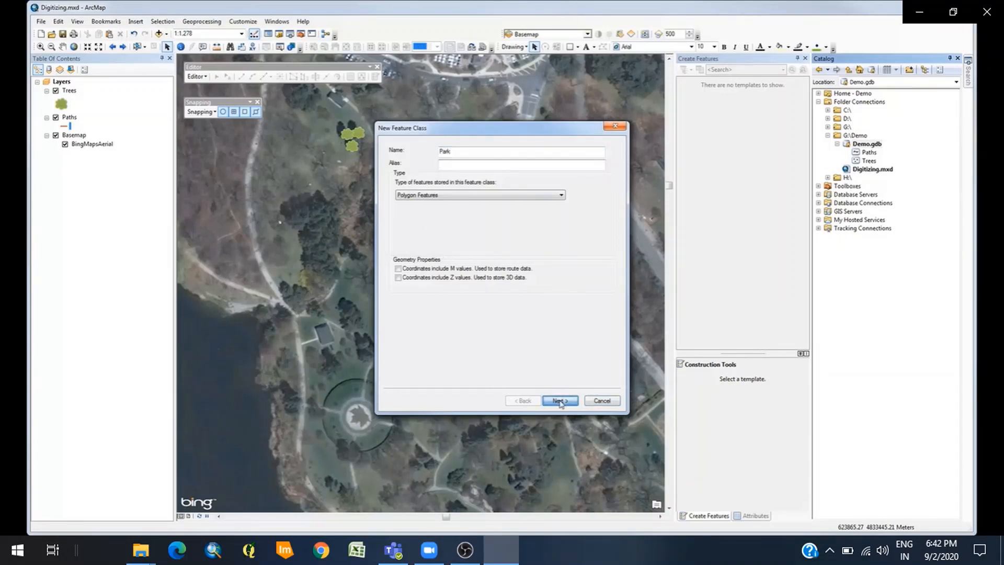
{"action": "left_click", "coordinate": [559, 401]}
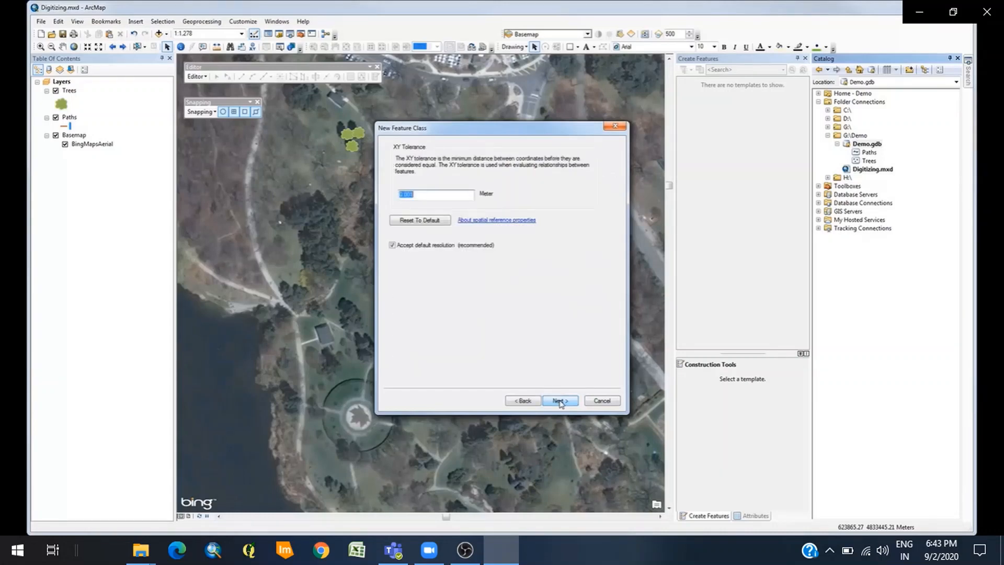
{"action": "left_click", "coordinate": [559, 401]}
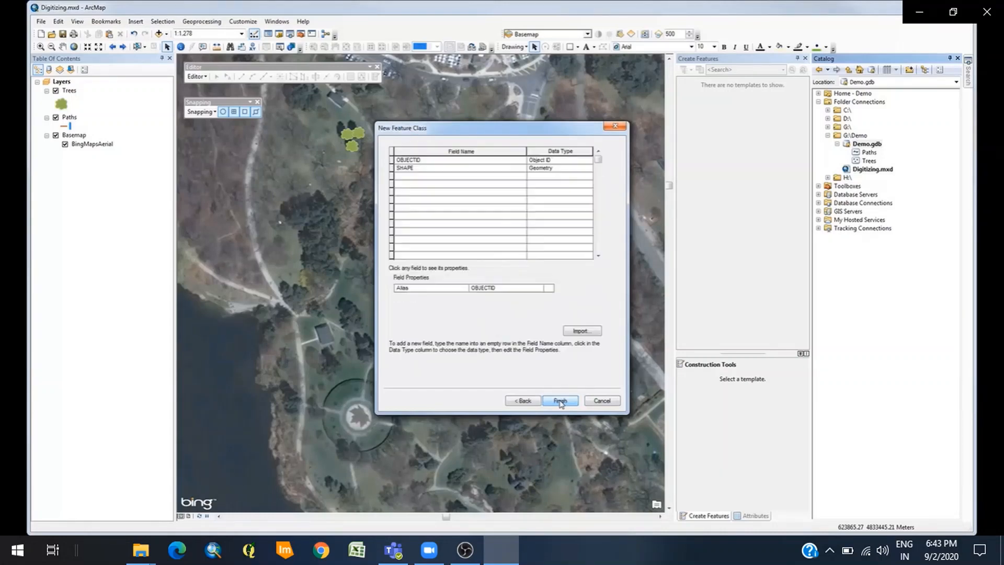
{"action": "left_click", "coordinate": [559, 400]}
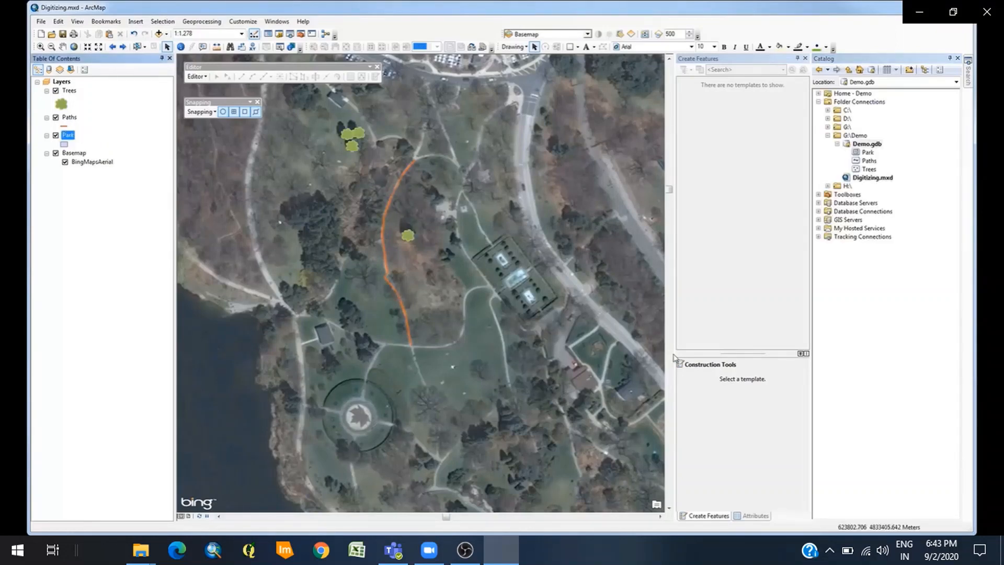
Start an edit session, set the Park symbol to green and pick the Park template
{"action": "left_click", "coordinate": [197, 76]}
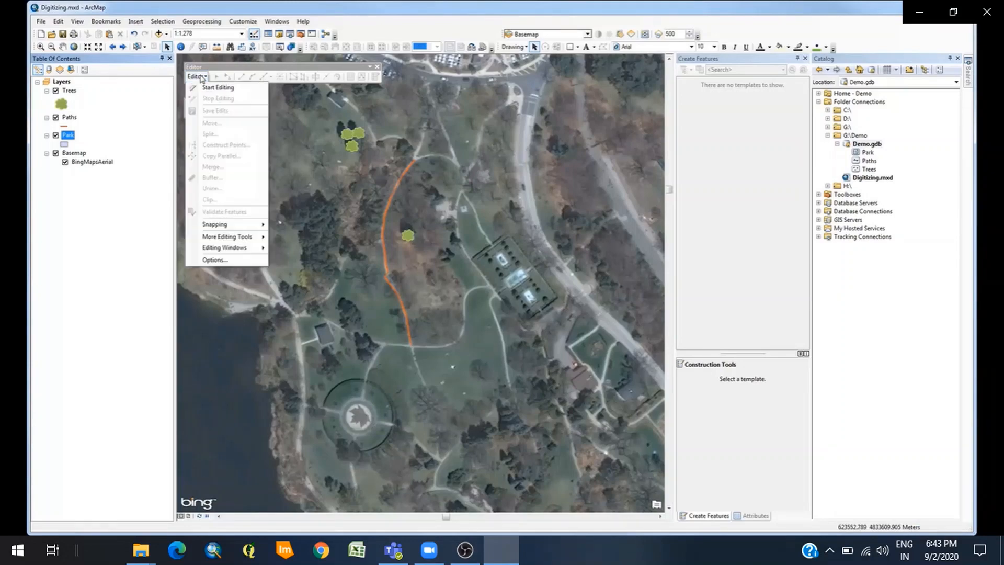
{"action": "left_click", "coordinate": [215, 88]}
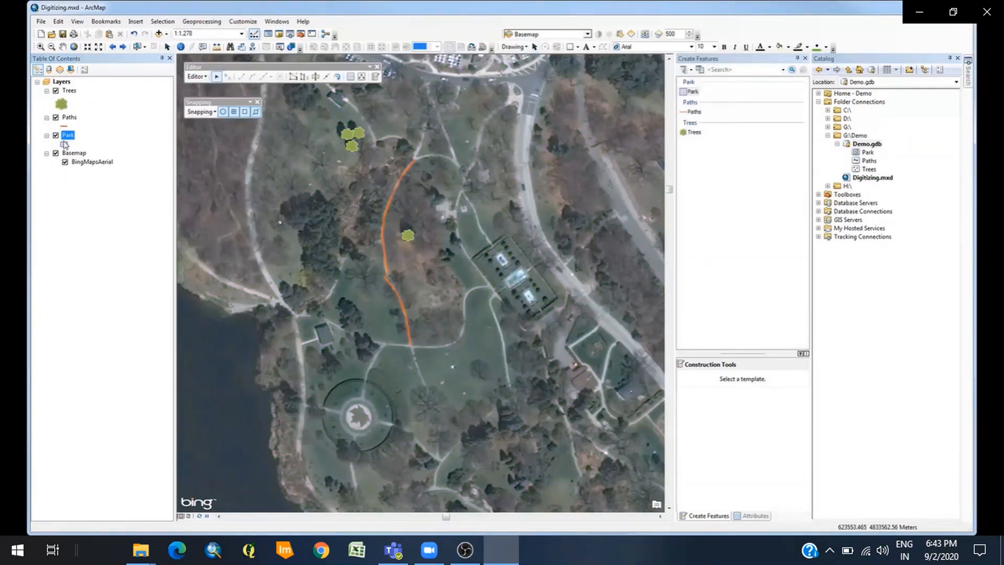
{"action": "left_click", "coordinate": [63, 143]}
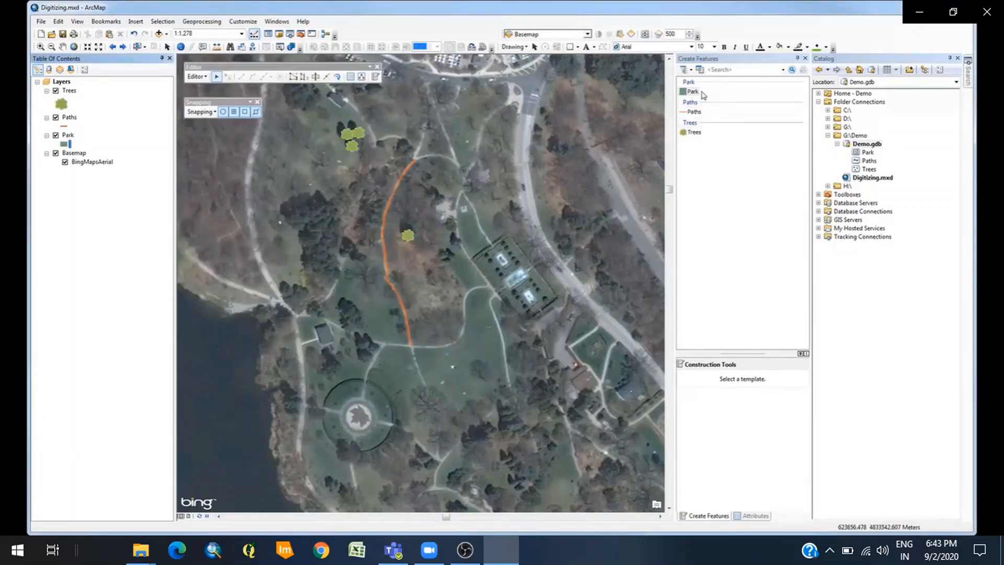
{"action": "left_click", "coordinate": [692, 91]}
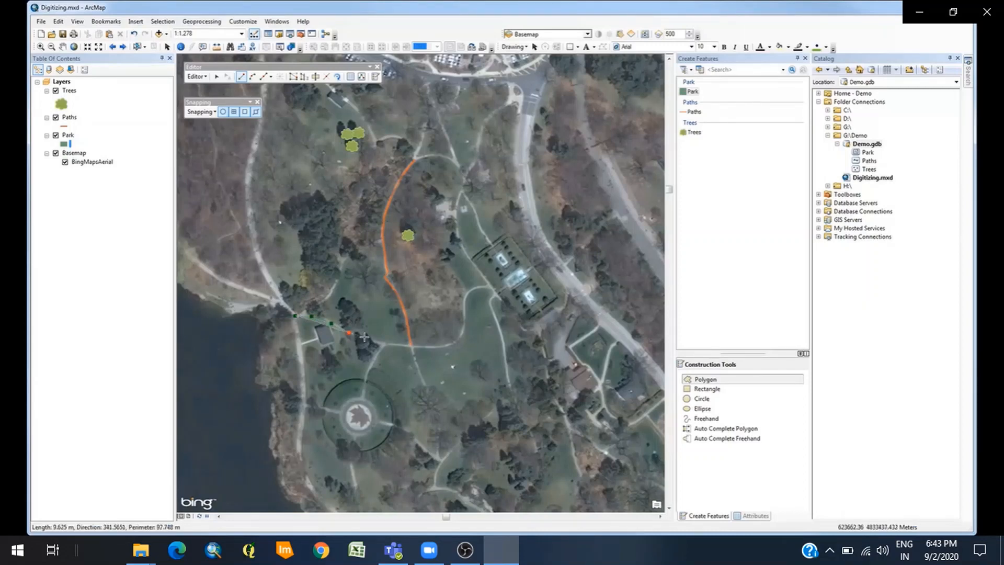
Place the remaining corners along the lakeshore and finish the Park polygon sketch
{"action": "left_click", "coordinate": [381, 342]}
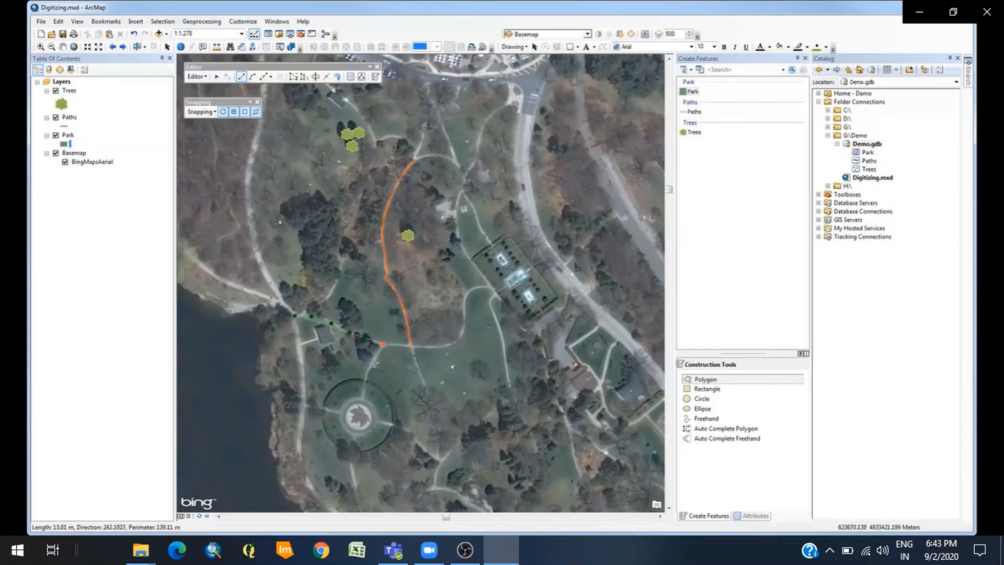
{"action": "left_click", "coordinate": [365, 379]}
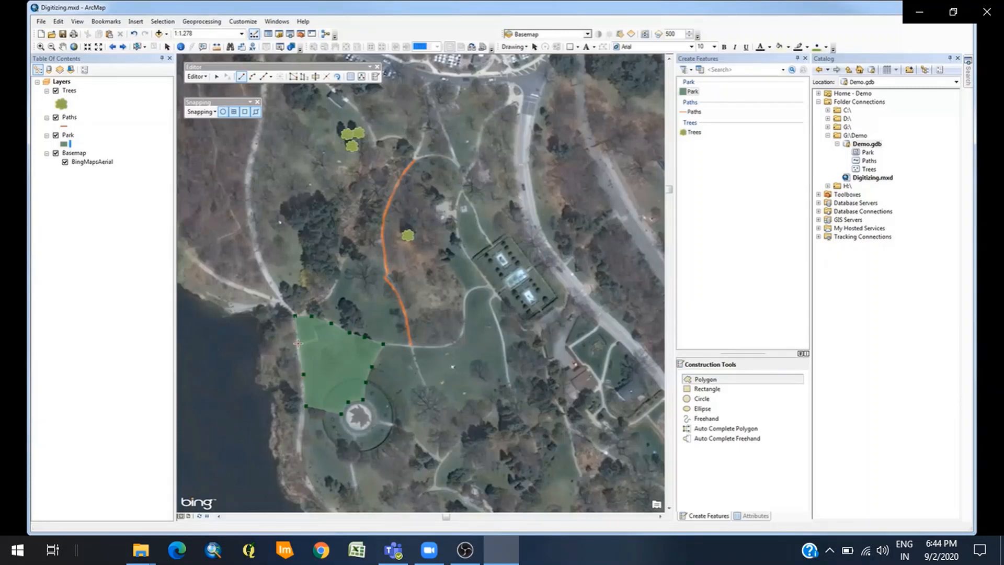
{"action": "left_click", "coordinate": [297, 340]}
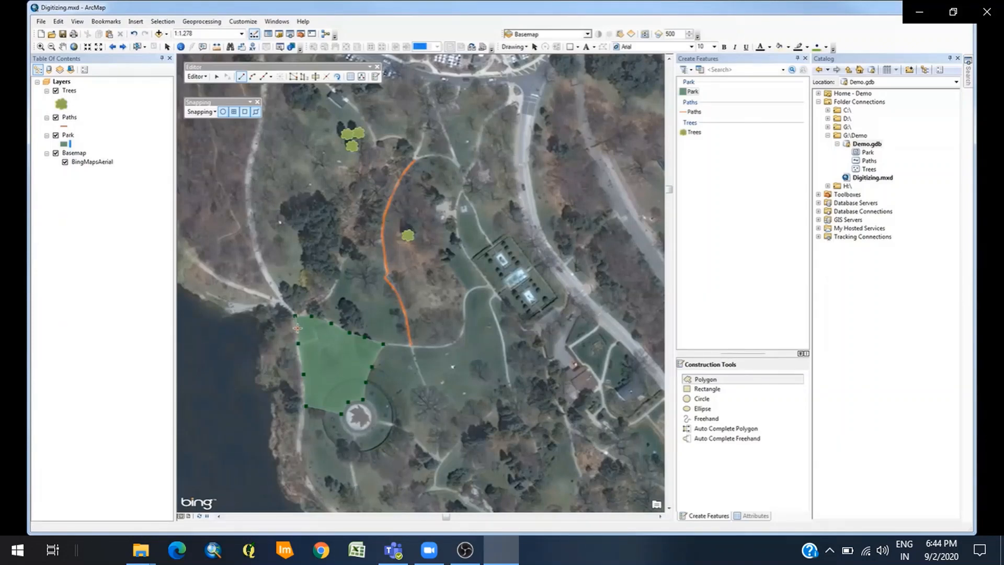
{"action": "right_click", "coordinate": [298, 328]}
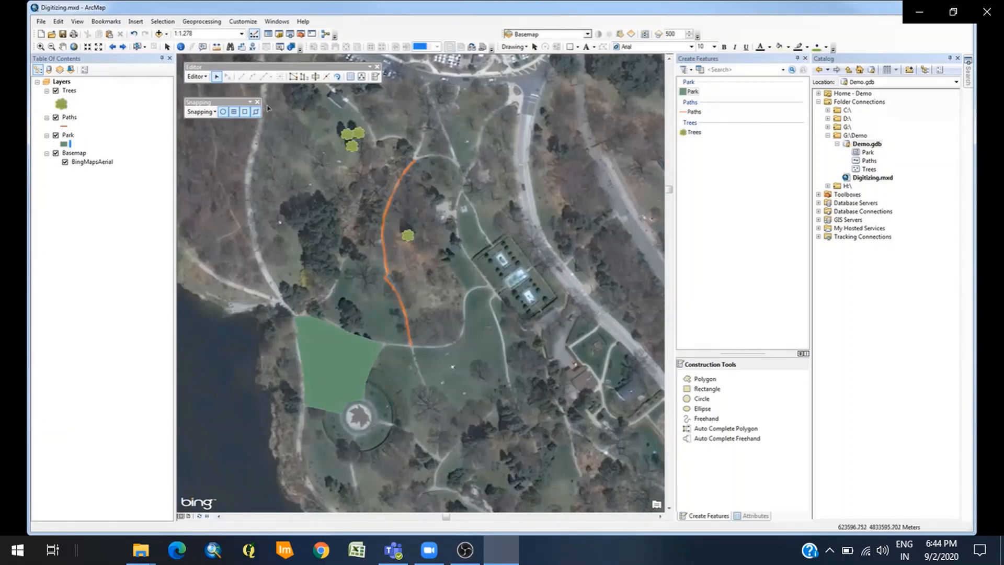
{"action": "mouse_move", "coordinate": [290, 76]}
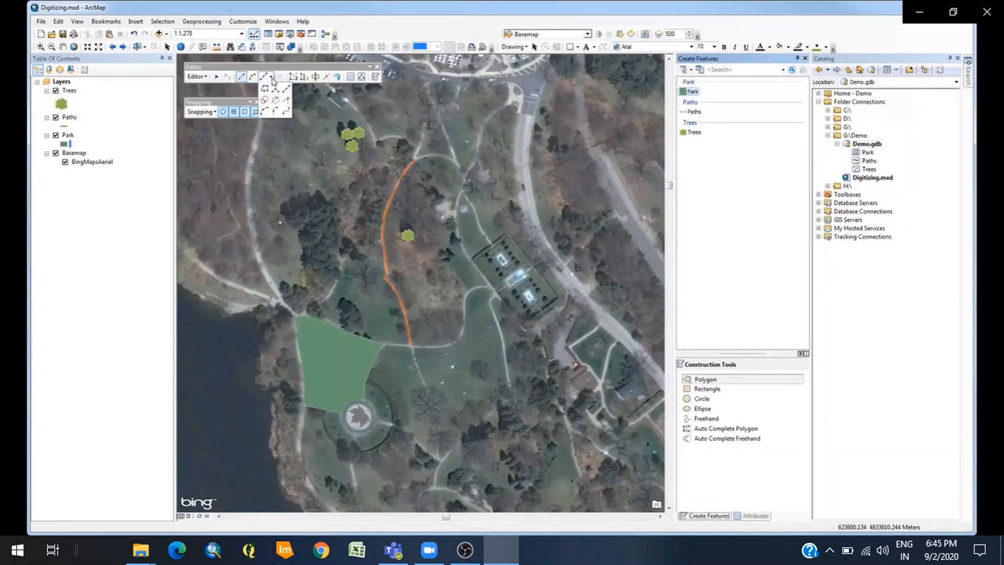
{"action": "mouse_move", "coordinate": [264, 86]}
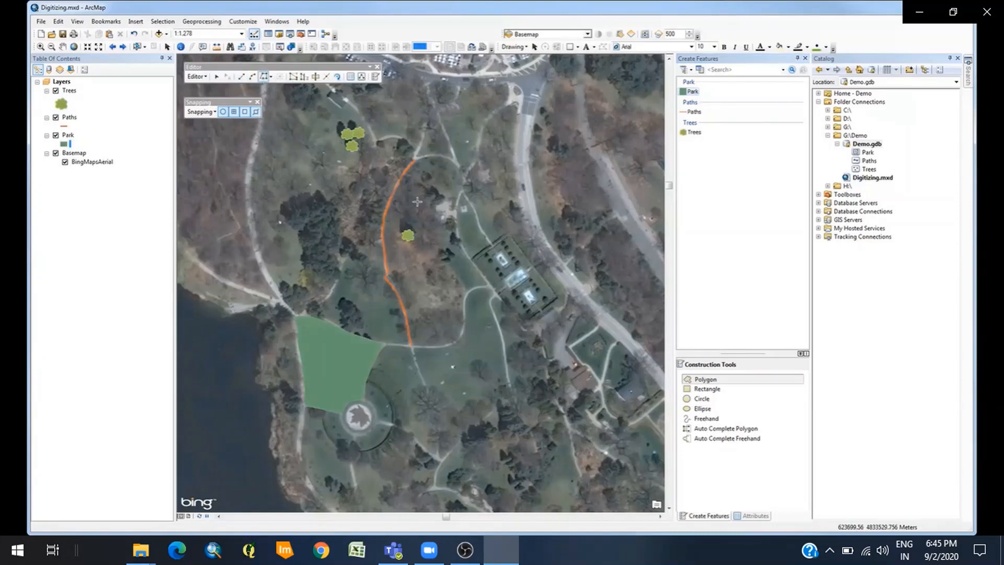
{"action": "mouse_move", "coordinate": [425, 187]}
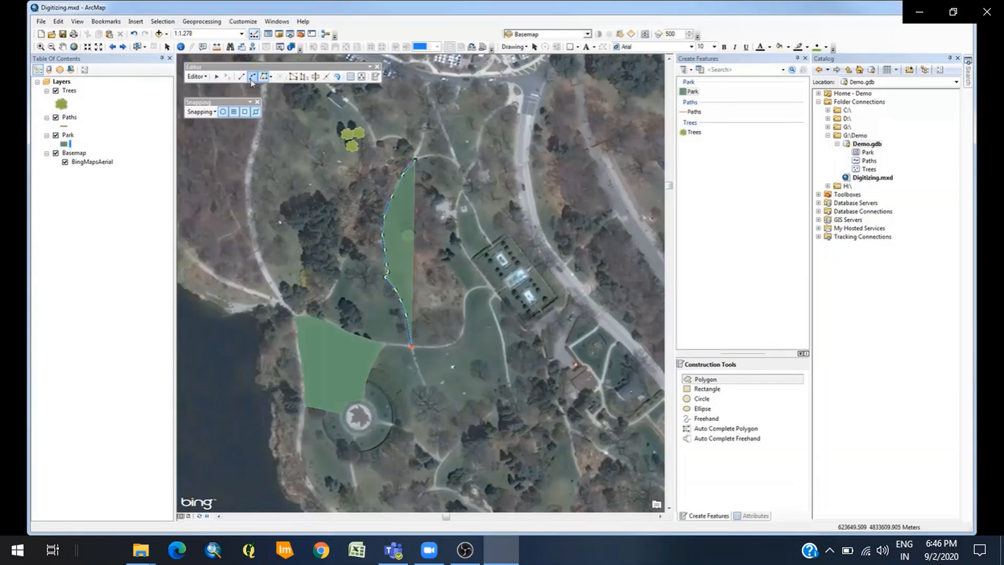
{"action": "mouse_move", "coordinate": [251, 77]}
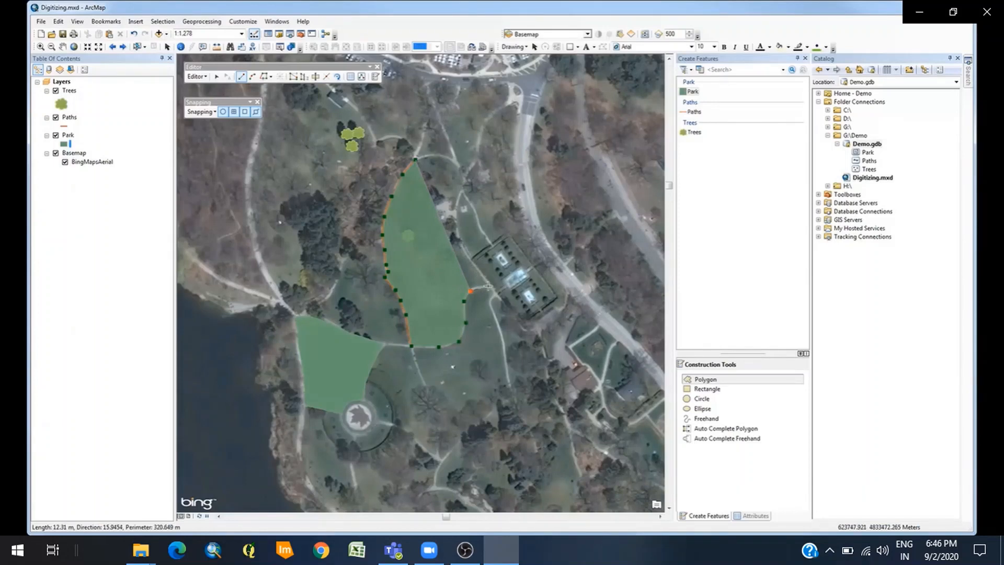
Add the final corner by the garden and finish the second Park polygon sketch
{"action": "left_click", "coordinate": [460, 245]}
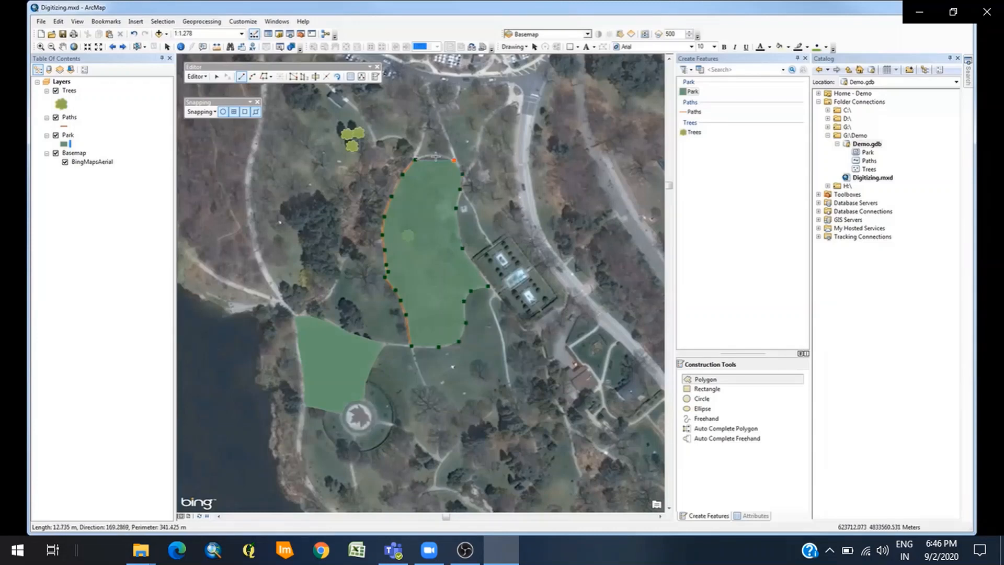
{"action": "right_click", "coordinate": [432, 157]}
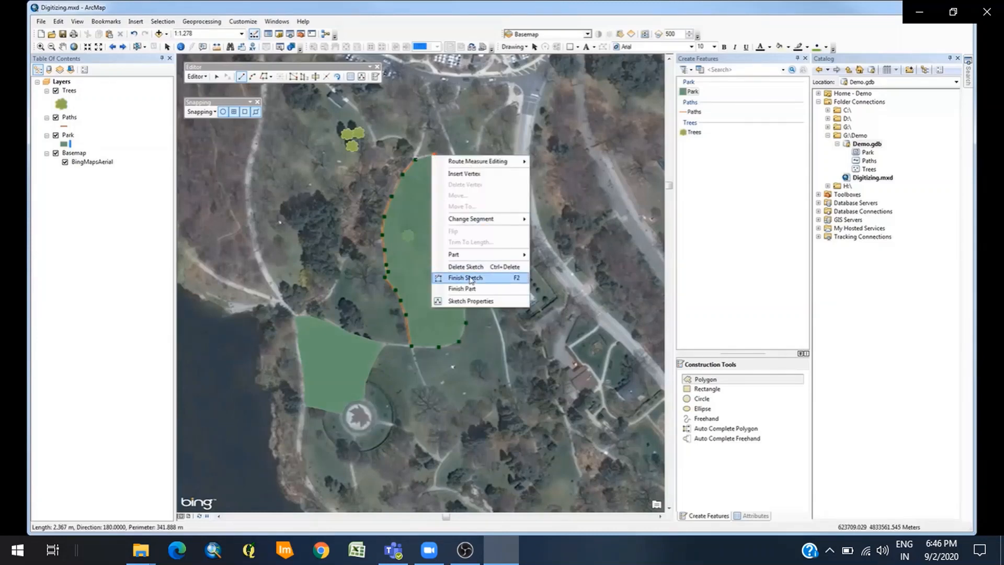
{"action": "left_click", "coordinate": [466, 278]}
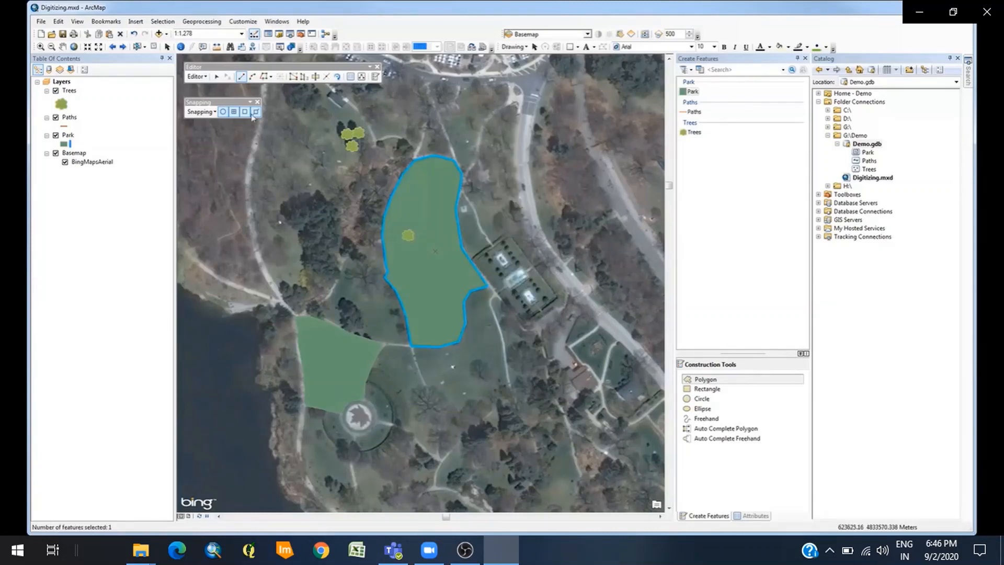